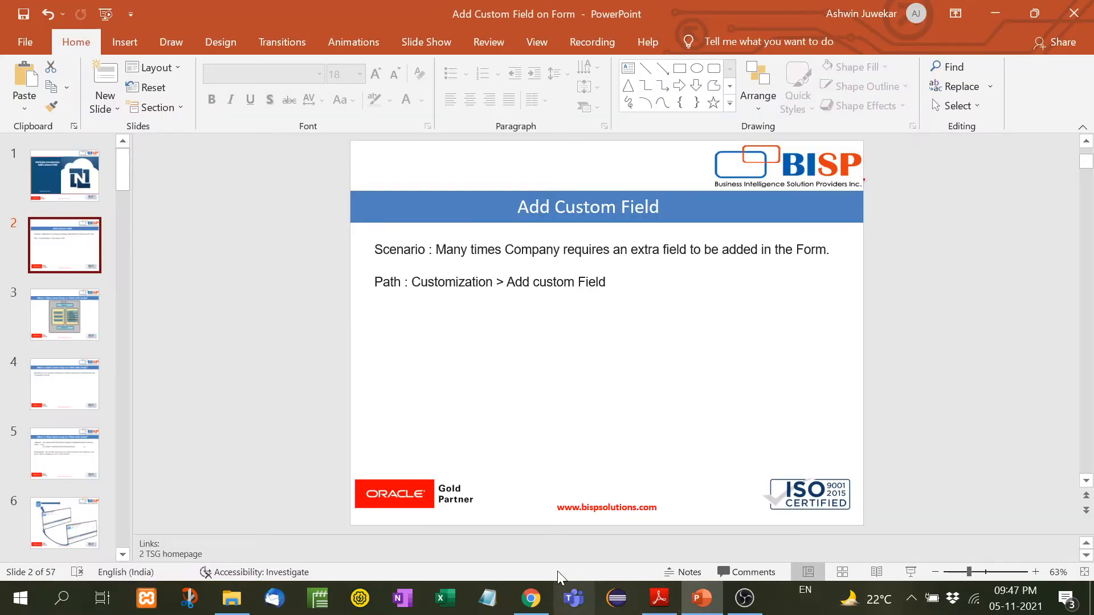
- Switch to the NetSuite Customer form and scroll through its existing fields
click(531, 598)
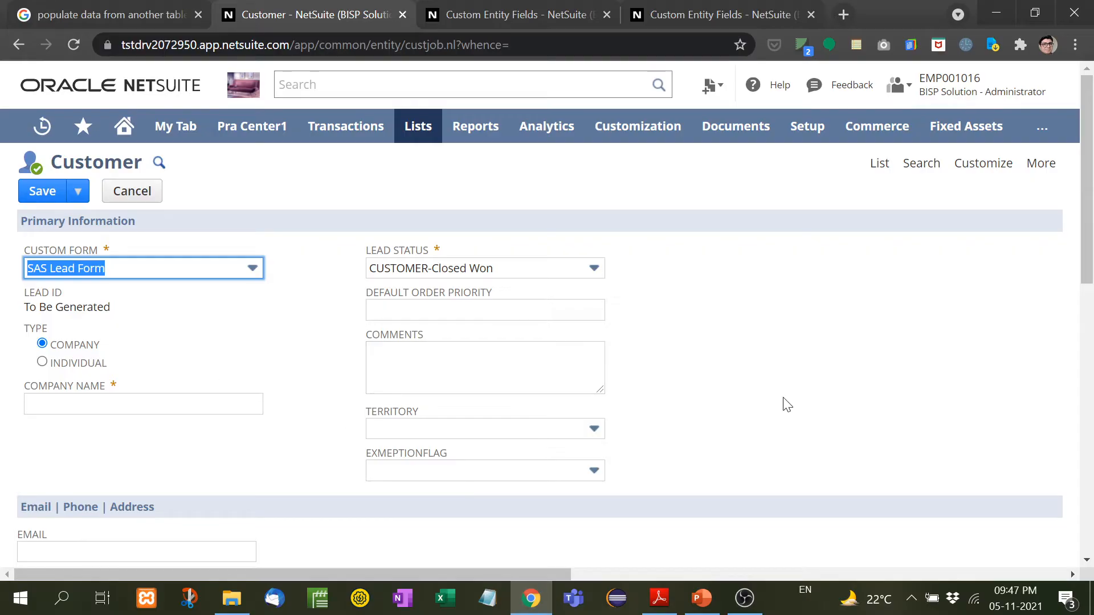
scroll(down, 3)
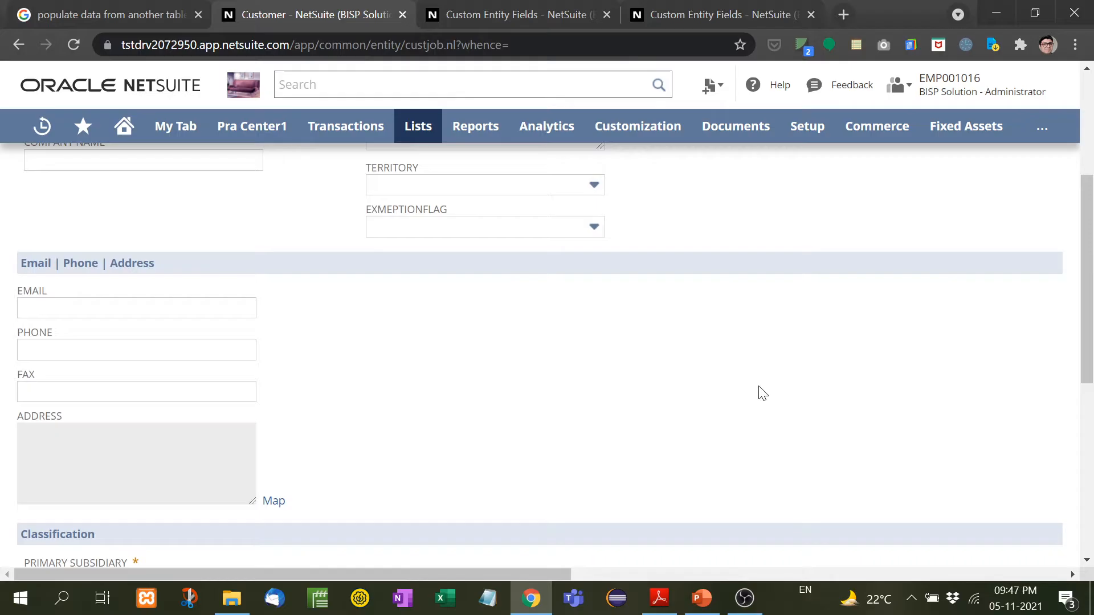
scroll(down, 3)
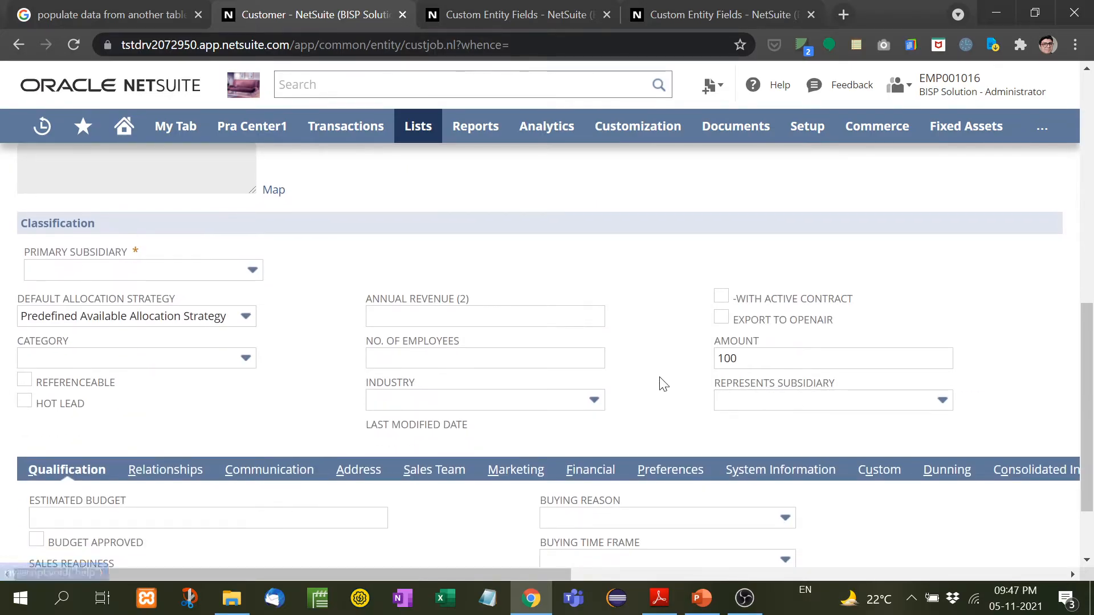
mouse_move(656, 335)
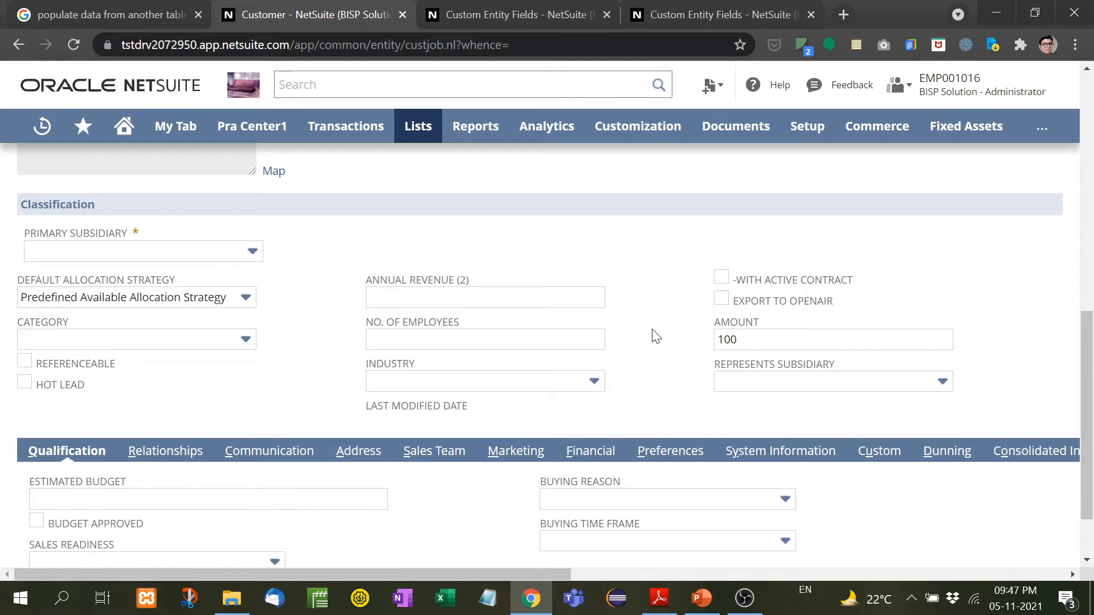
scroll(down, 3)
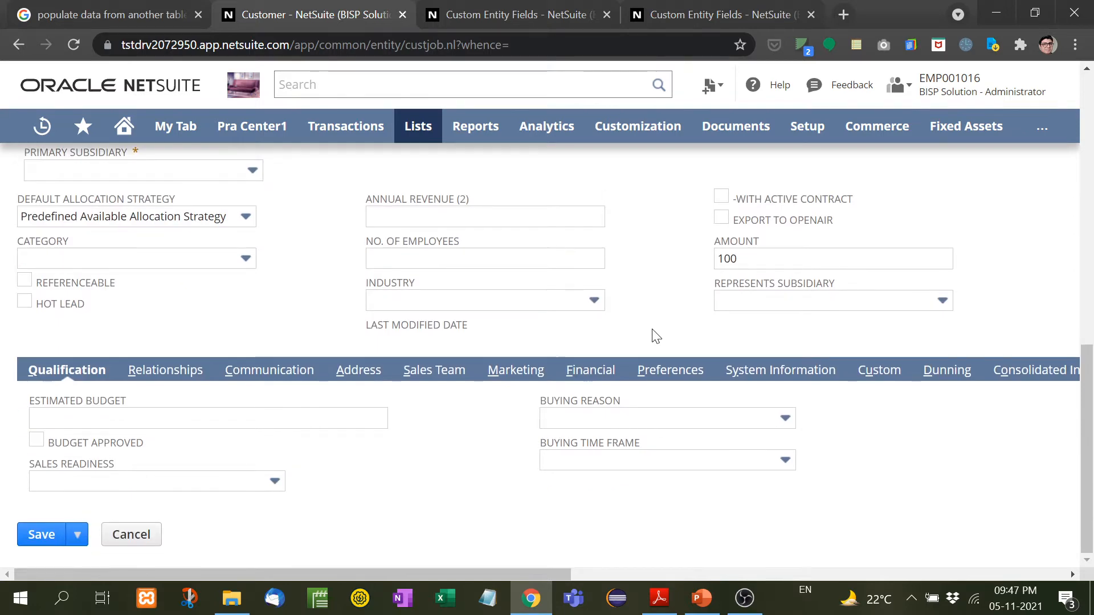
scroll(up, 3)
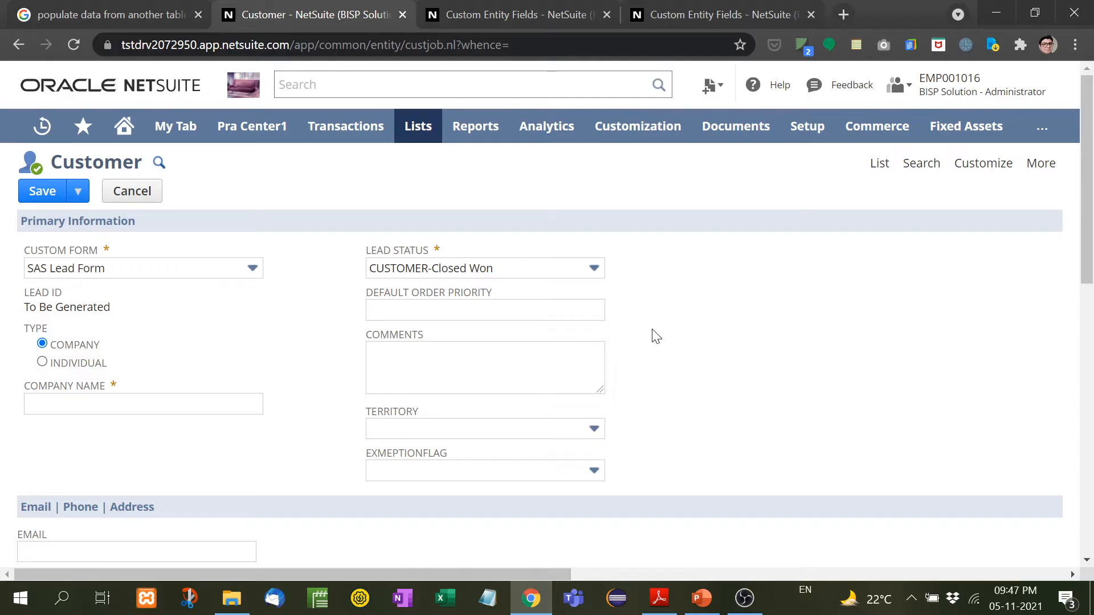
mouse_move(983, 163)
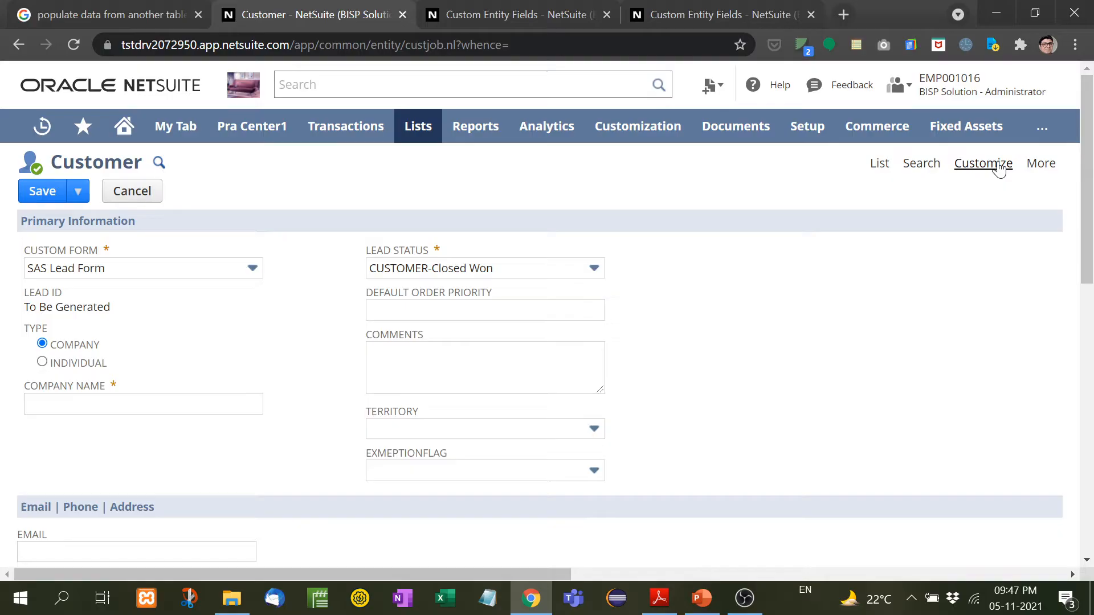
- Begin a new custom entity field for Customer via Customize > New Field
click(982, 162)
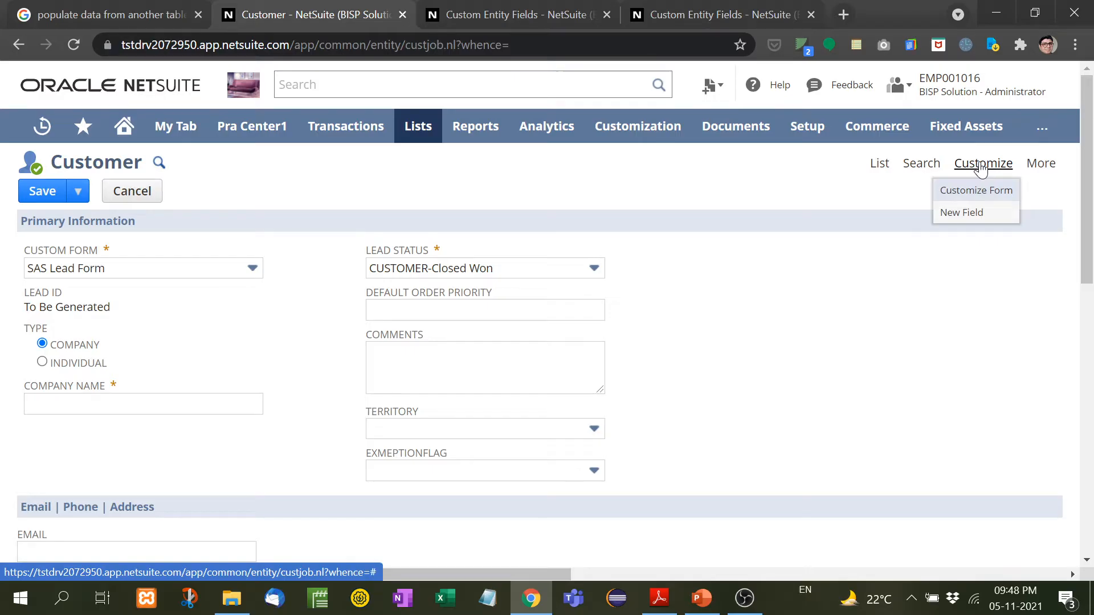
mouse_move(961, 211)
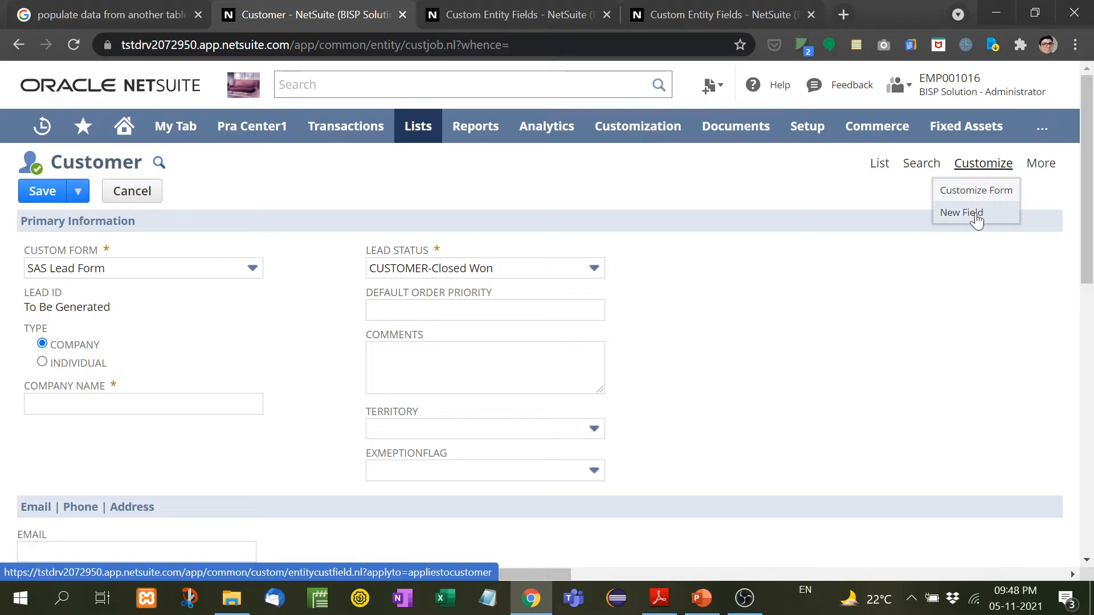
click(961, 213)
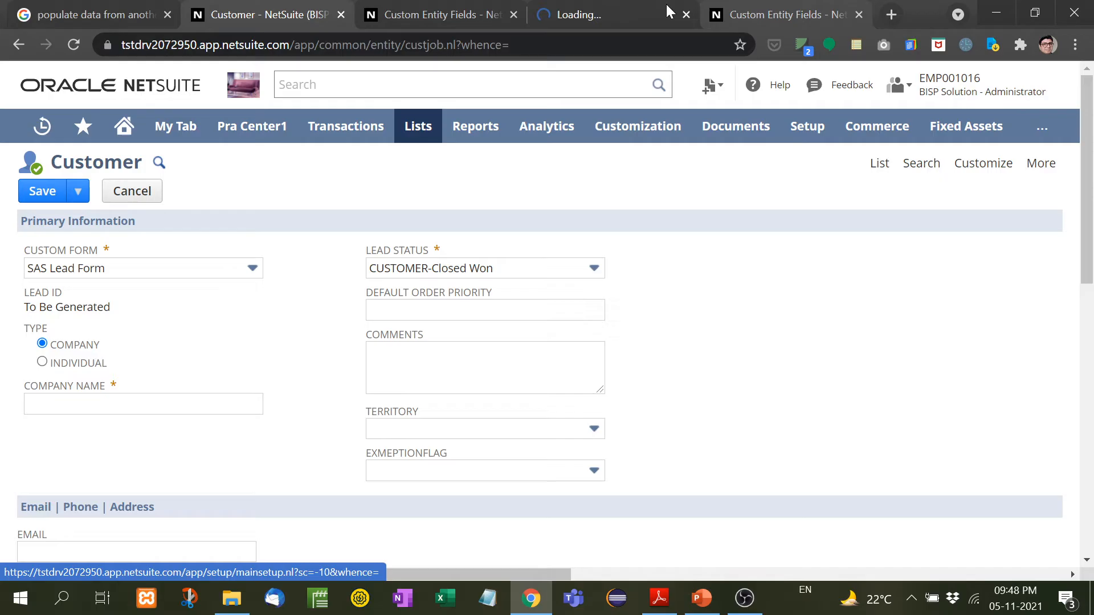
click(440, 14)
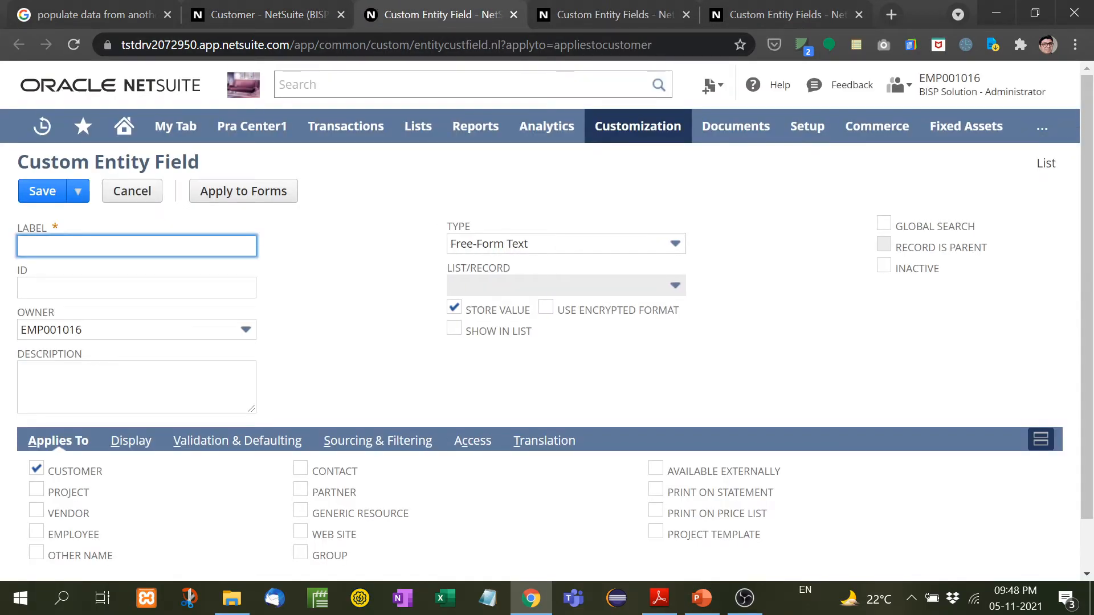
- Label the new field 'Customer Website URL', keeping it applied to Customer
text(Customer)
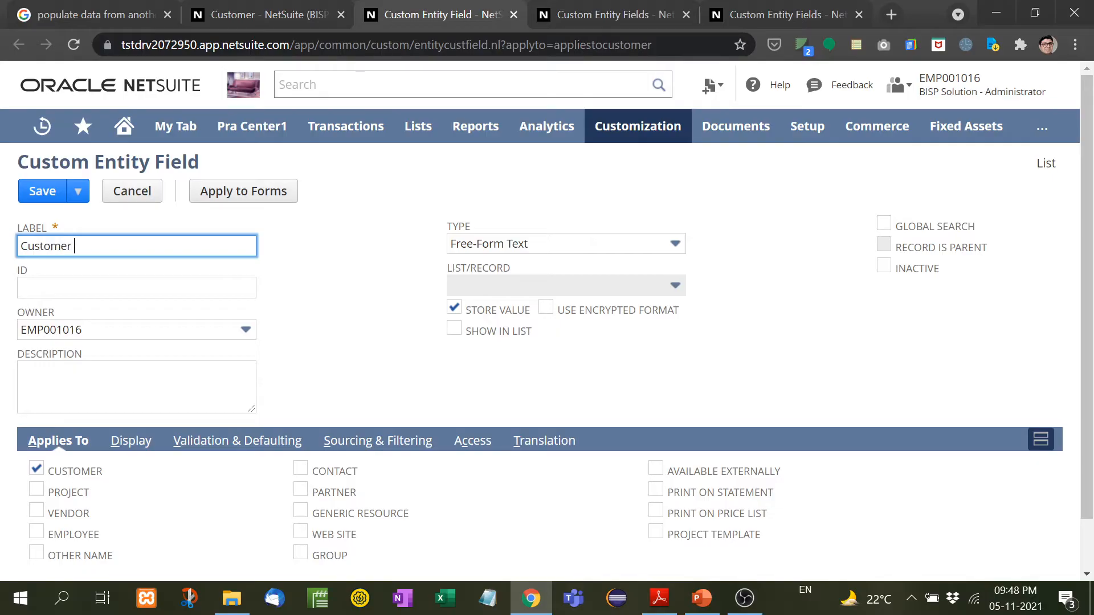
text(Website)
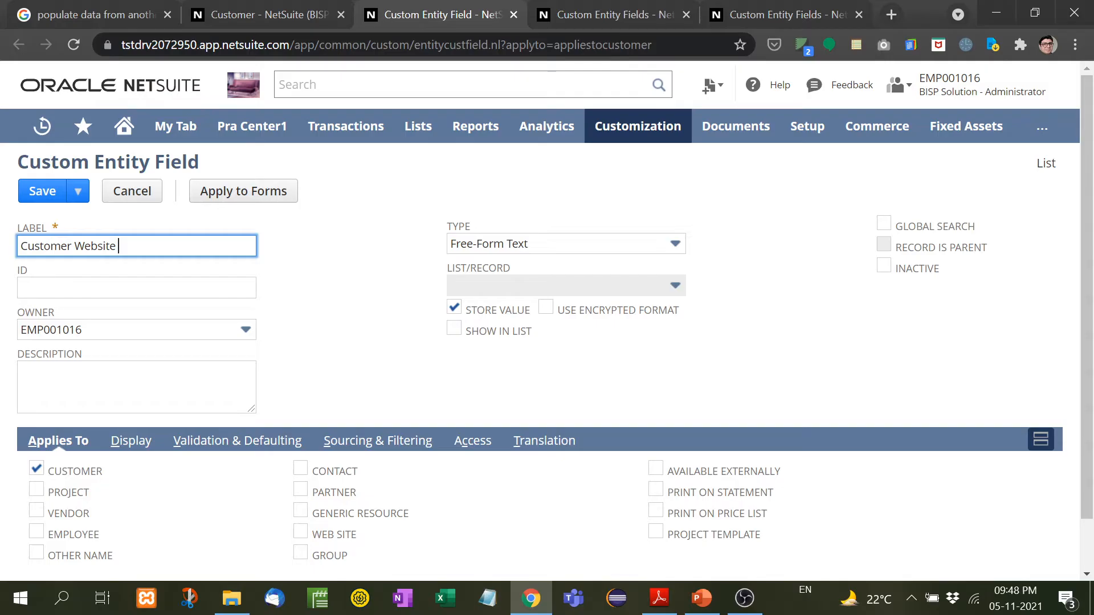
text(URL)
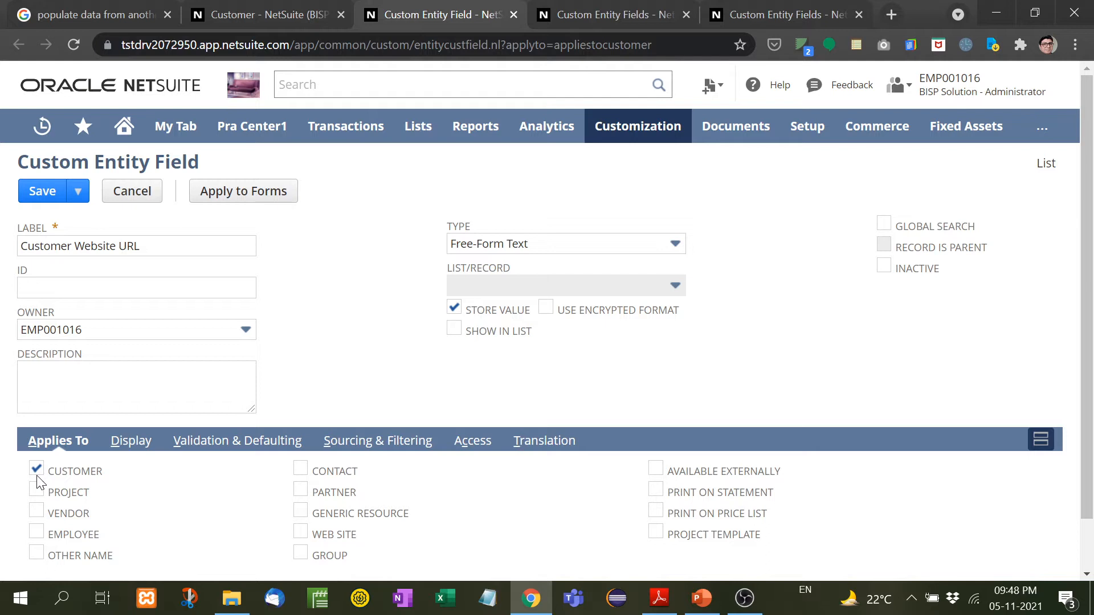
mouse_move(177, 448)
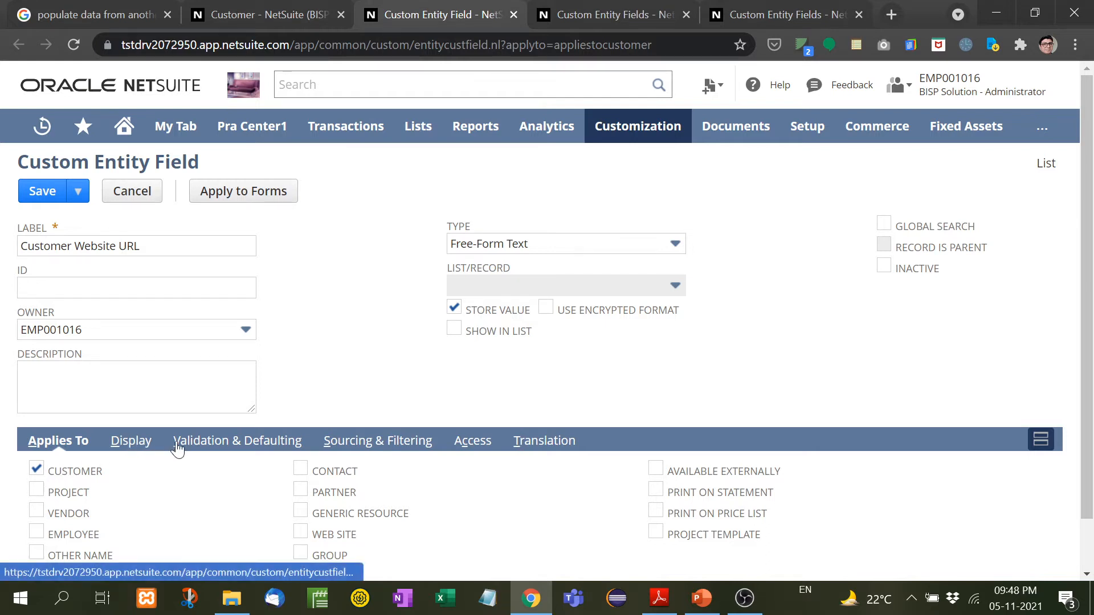
- Set the field's Display subtab to Main and review Validation & Defaulting
click(130, 440)
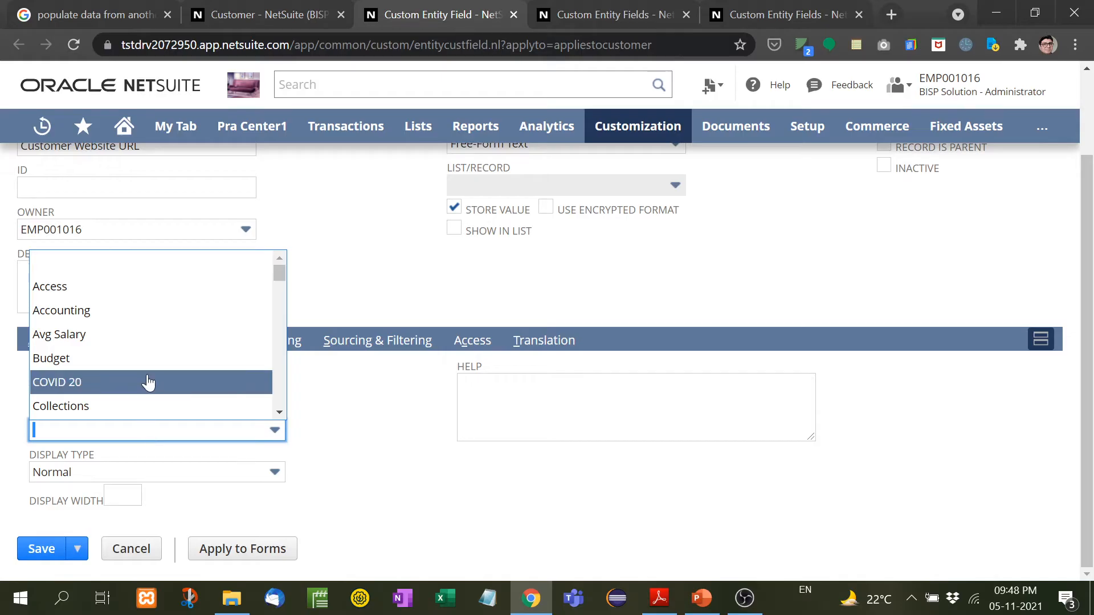
scroll(down, 3)
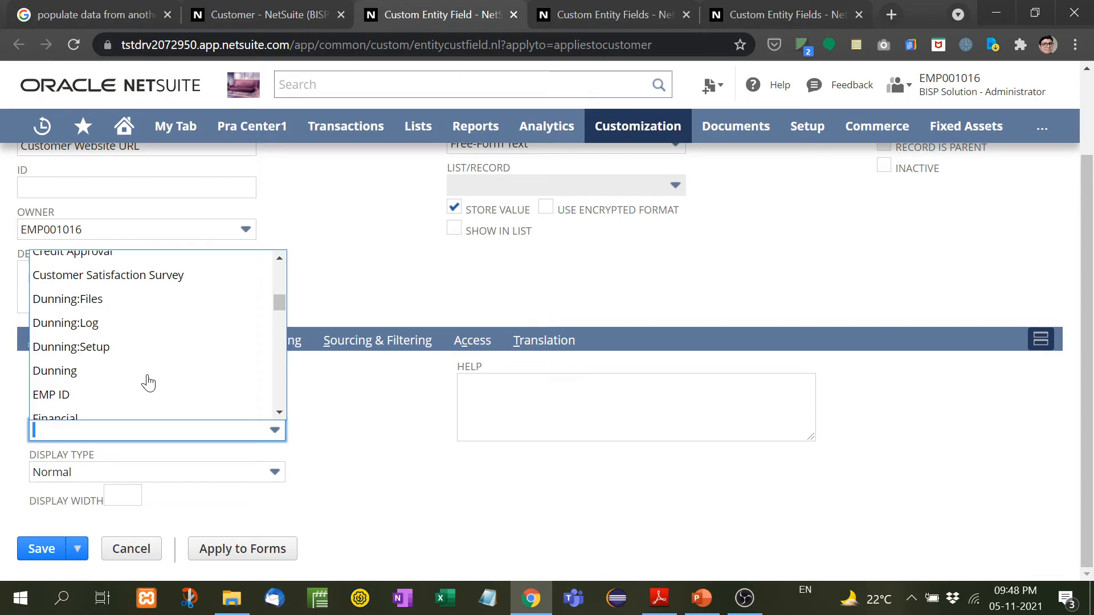
scroll(down, 3)
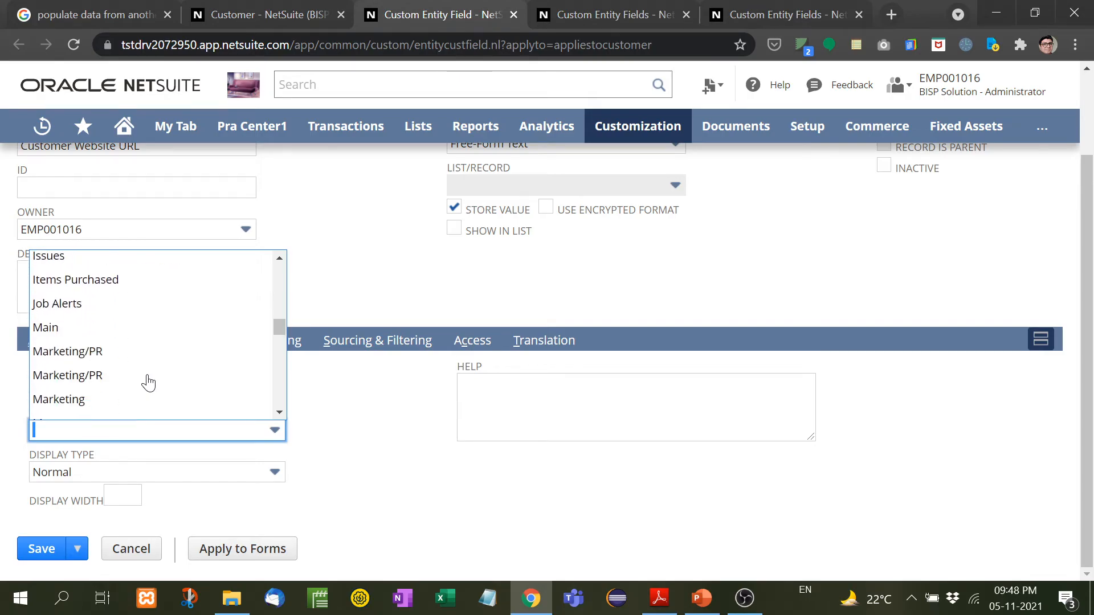
click(45, 327)
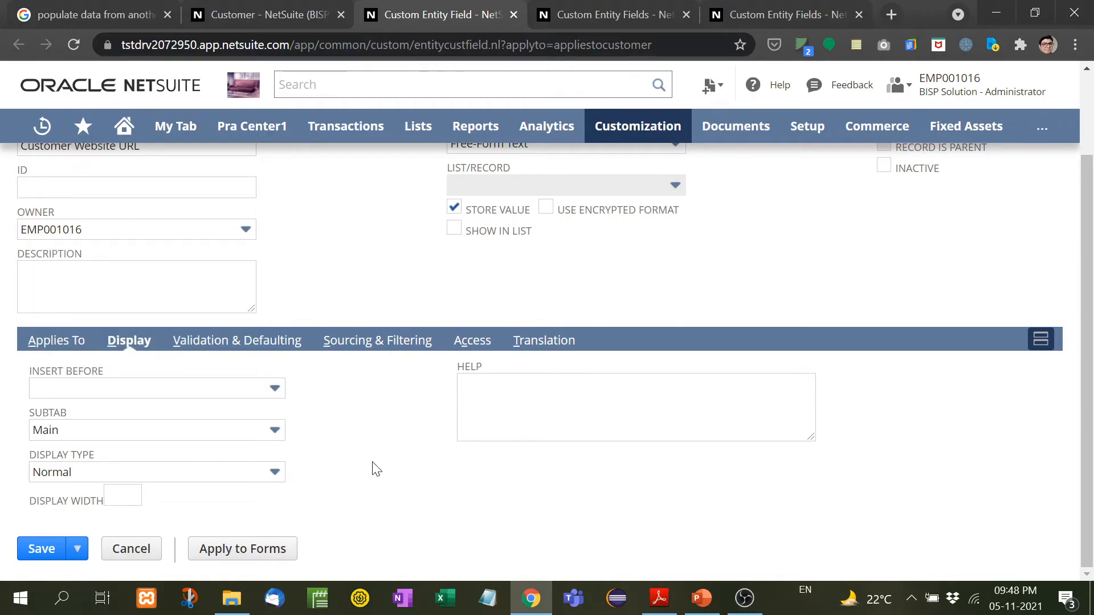
mouse_move(250, 364)
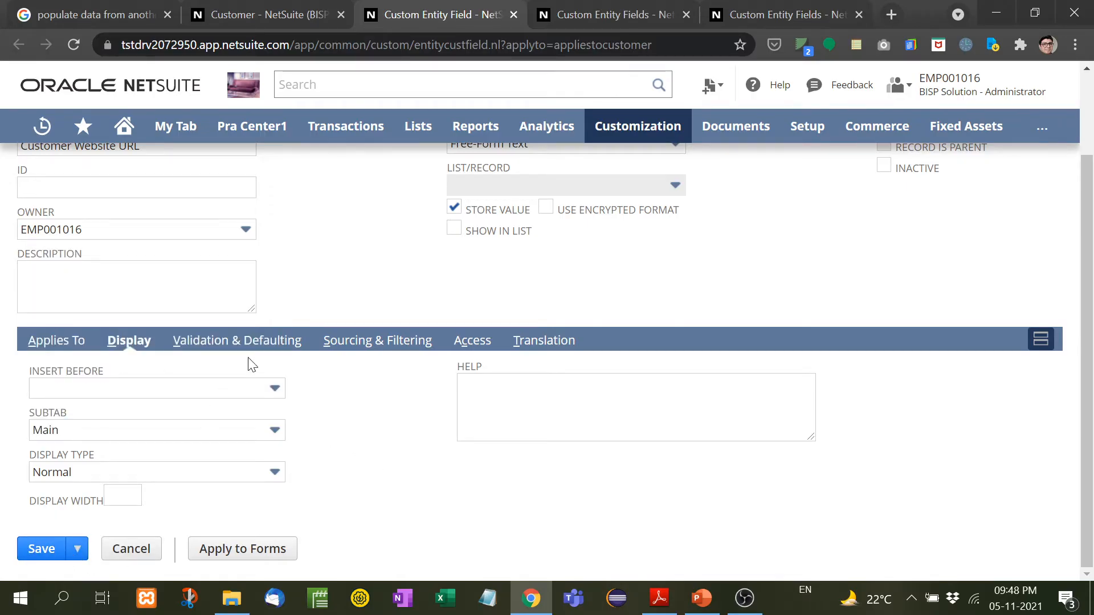
click(237, 339)
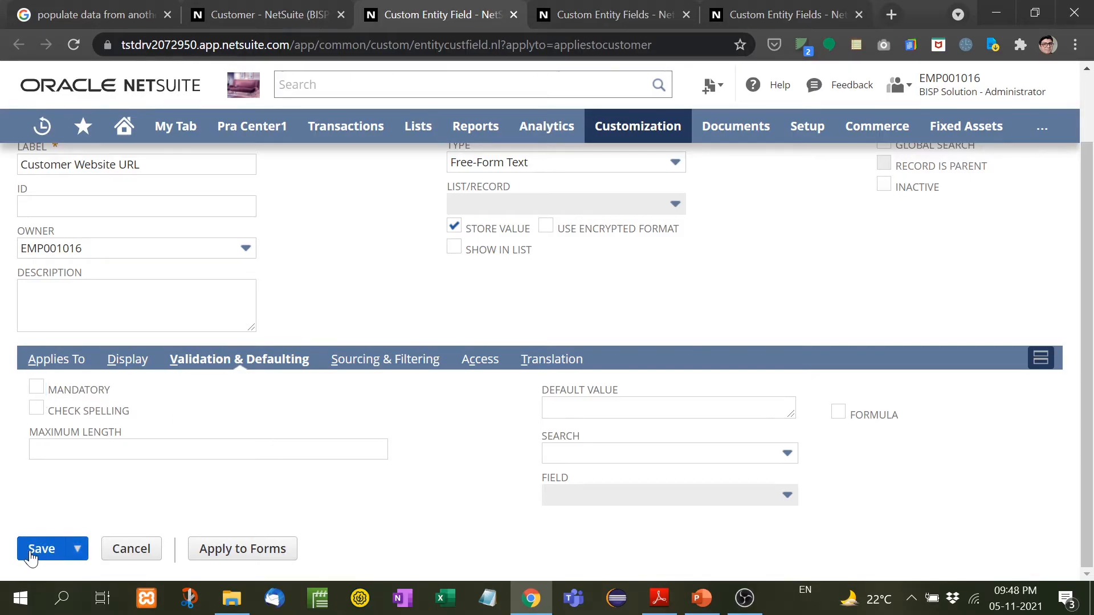
- Save the Customer Website URL field and return to the Customer form's Classification section
click(41, 548)
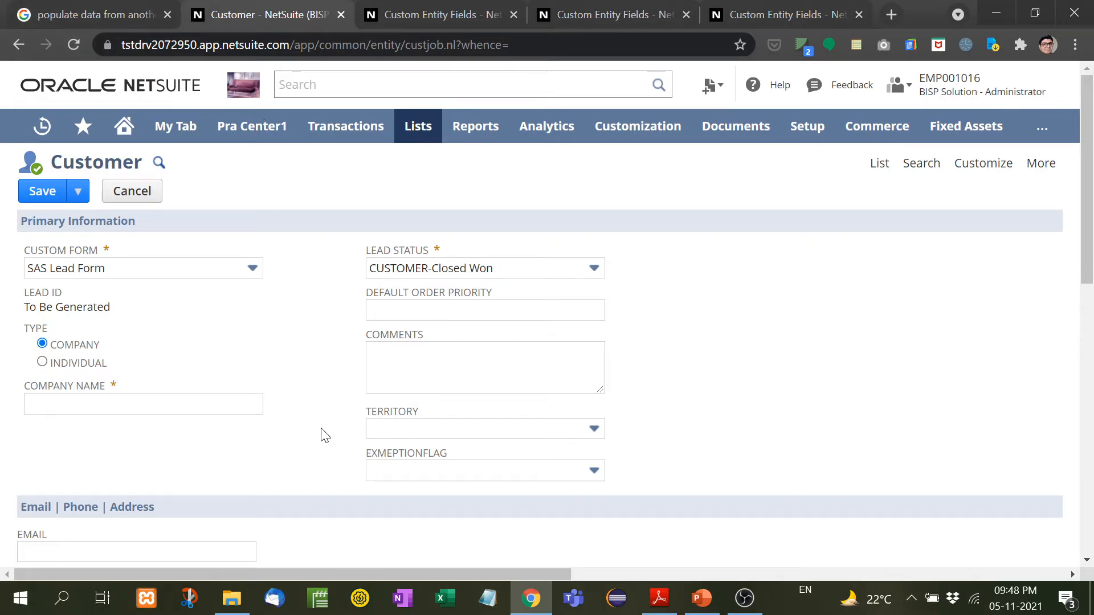
scroll(down, 3)
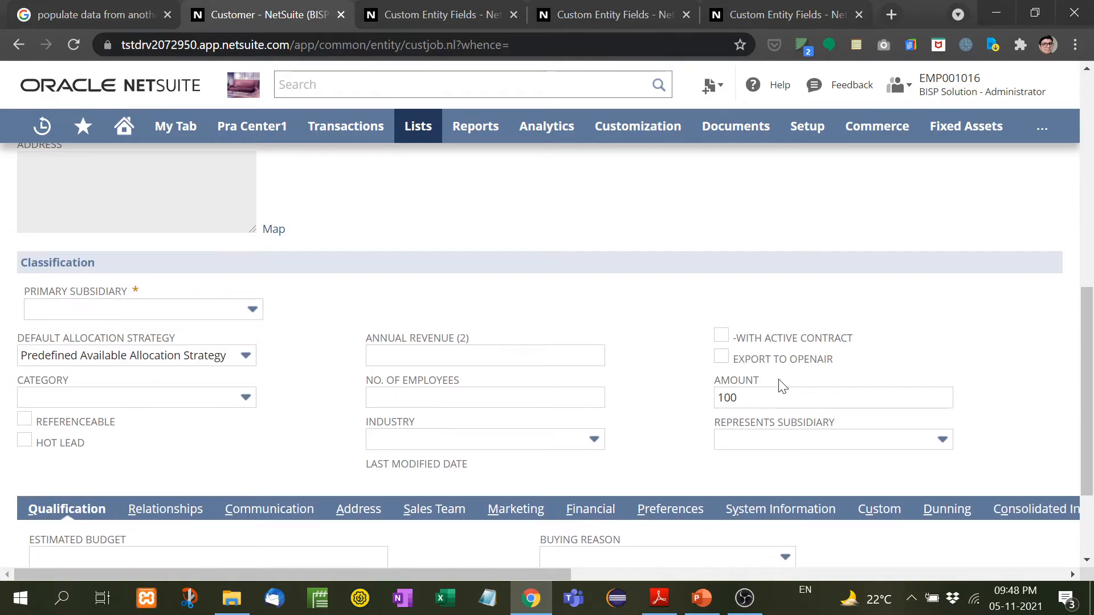
click(831, 397)
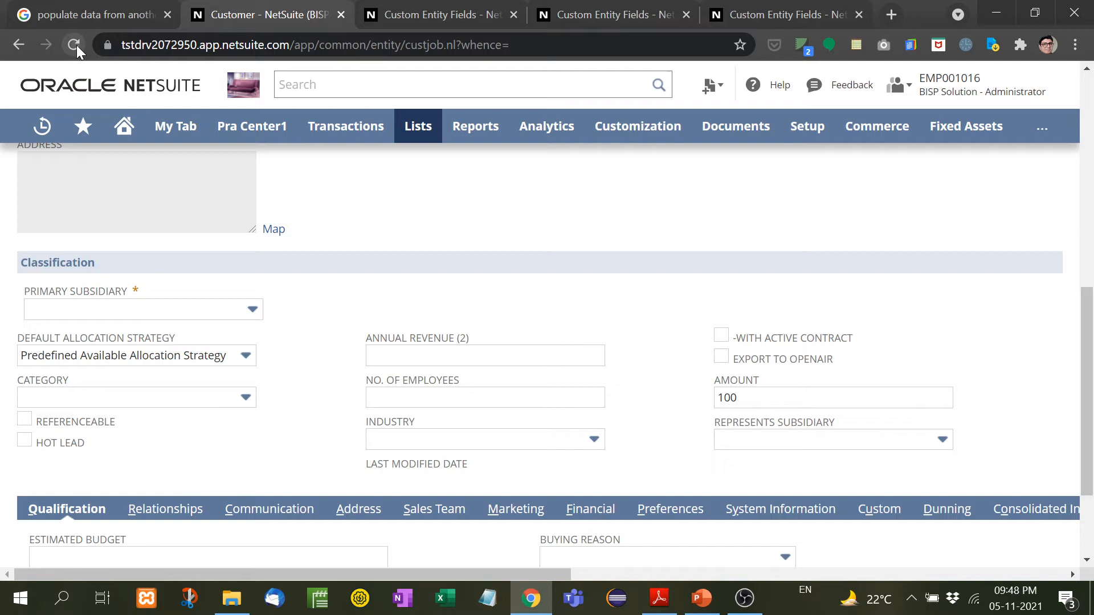
- Reload the Customer form and locate the new Customer Website URL field under Classification
click(73, 44)
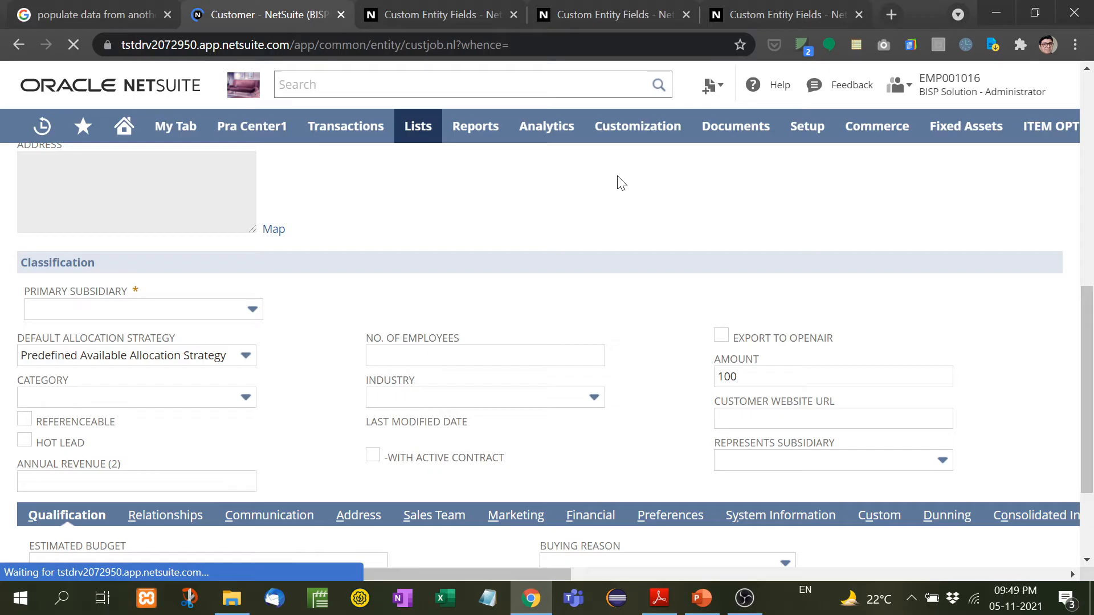
scroll(up, 3)
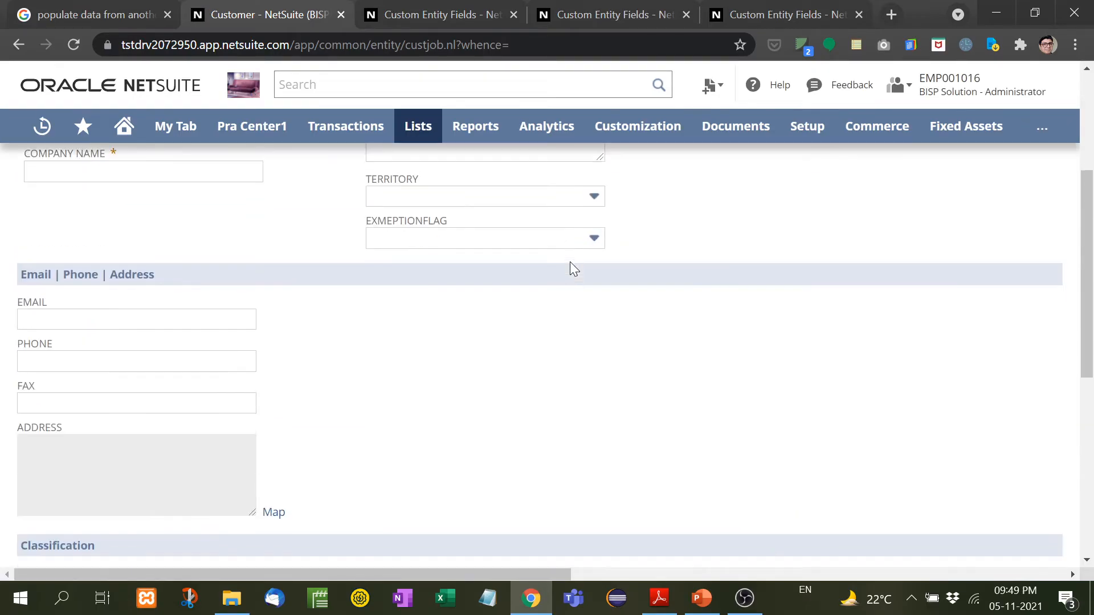
scroll(down, 3)
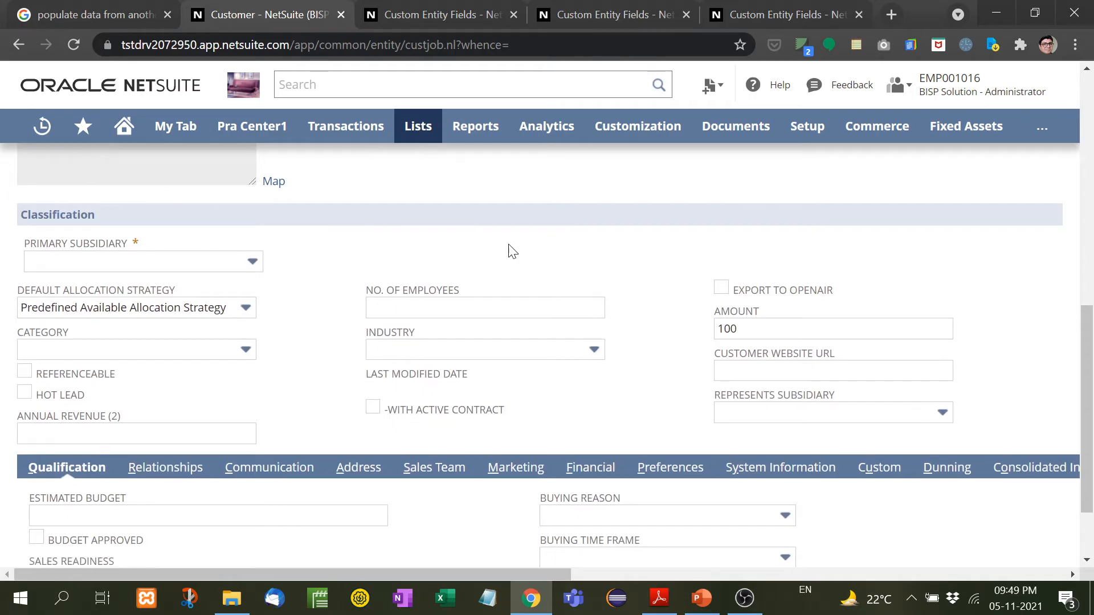
click(832, 370)
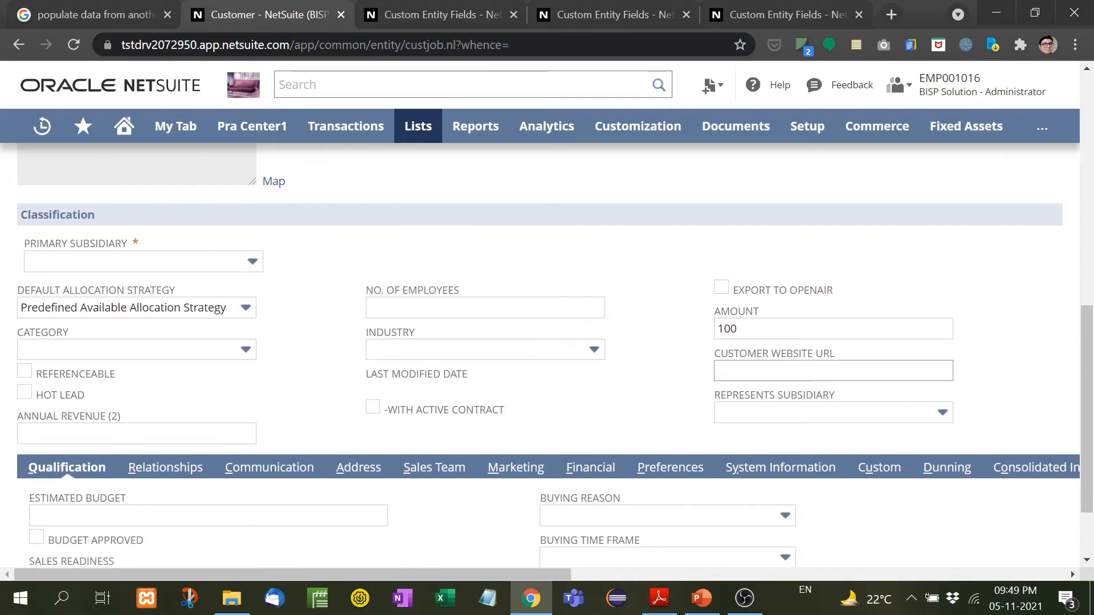
click(832, 370)
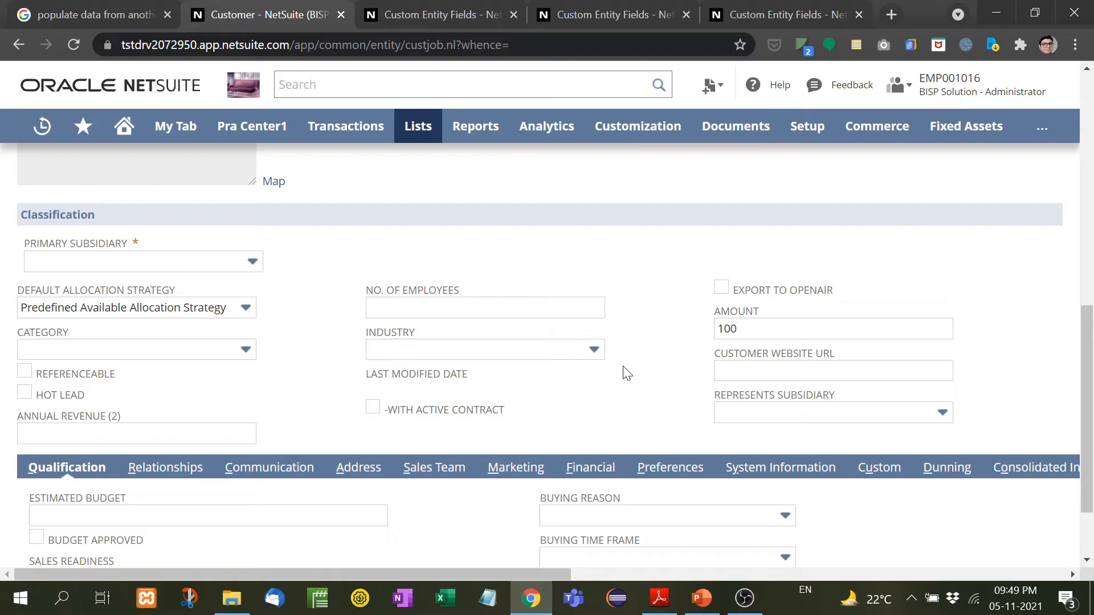
scroll(up, 3)
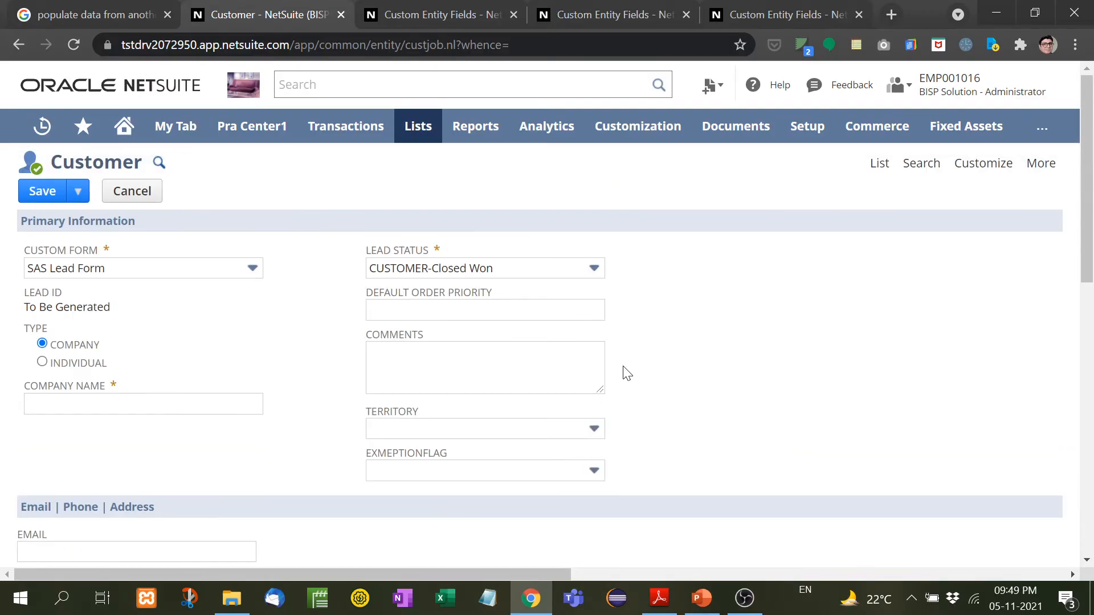
mouse_move(569, 271)
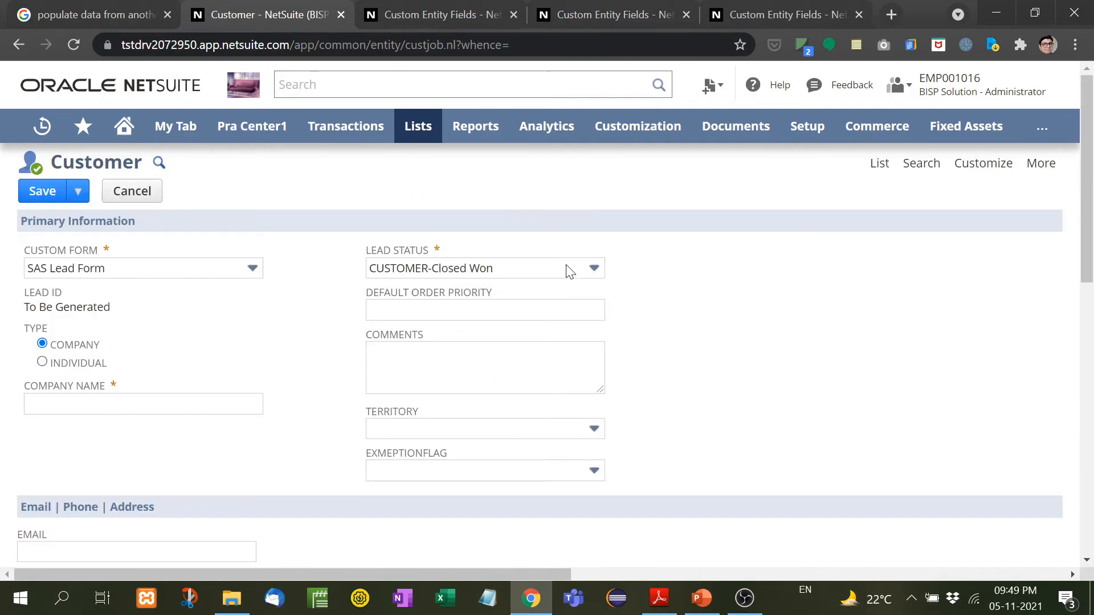
- Navigate to Customization > Lists, Records, & Fields > Entity Fields
click(637, 127)
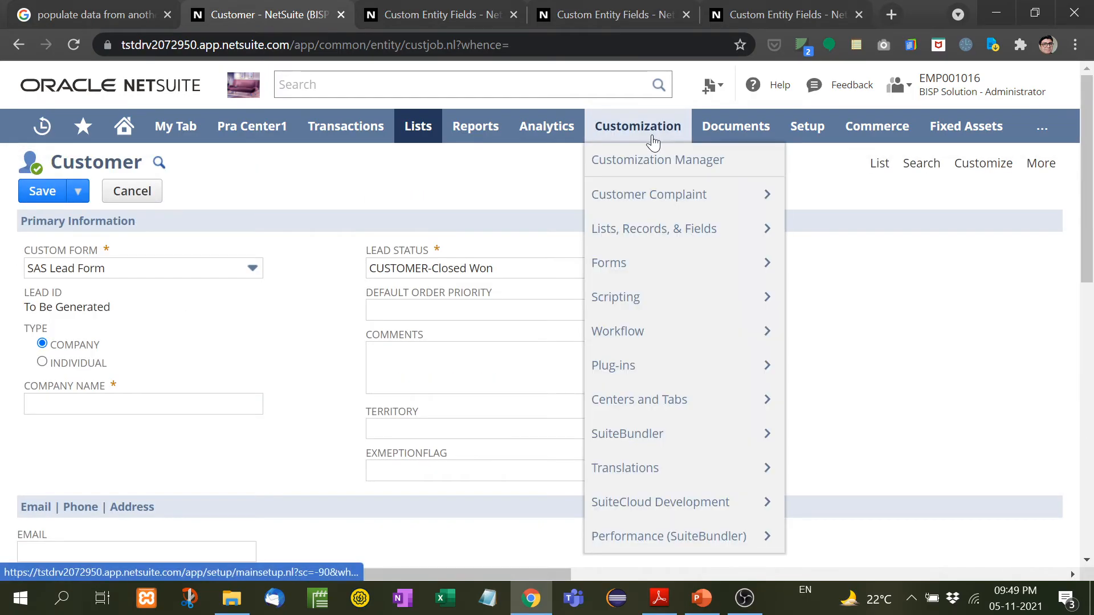
mouse_move(673, 263)
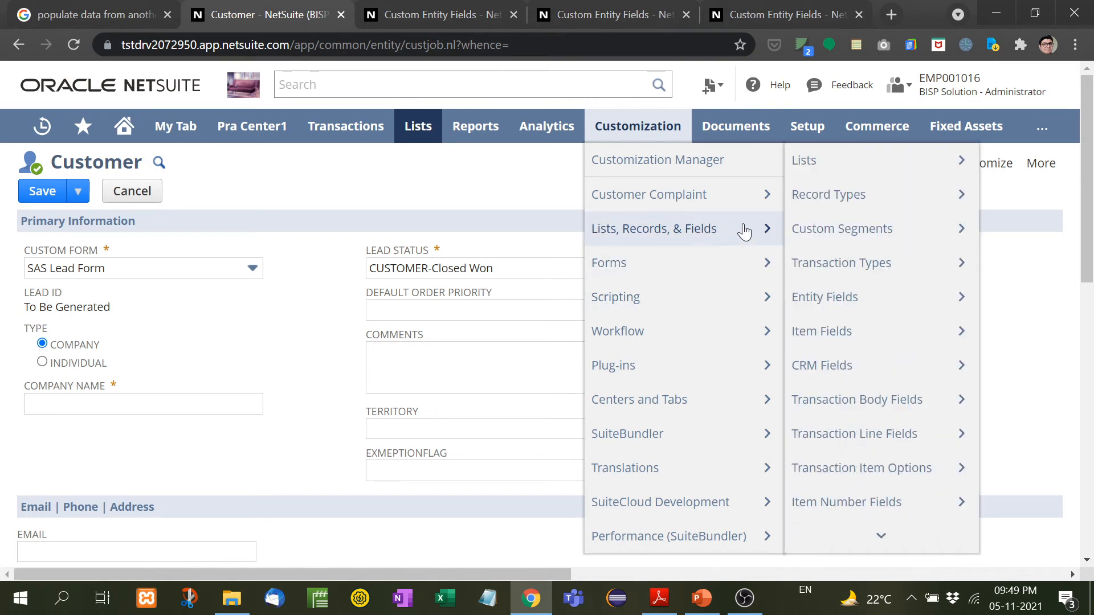
mouse_move(824, 297)
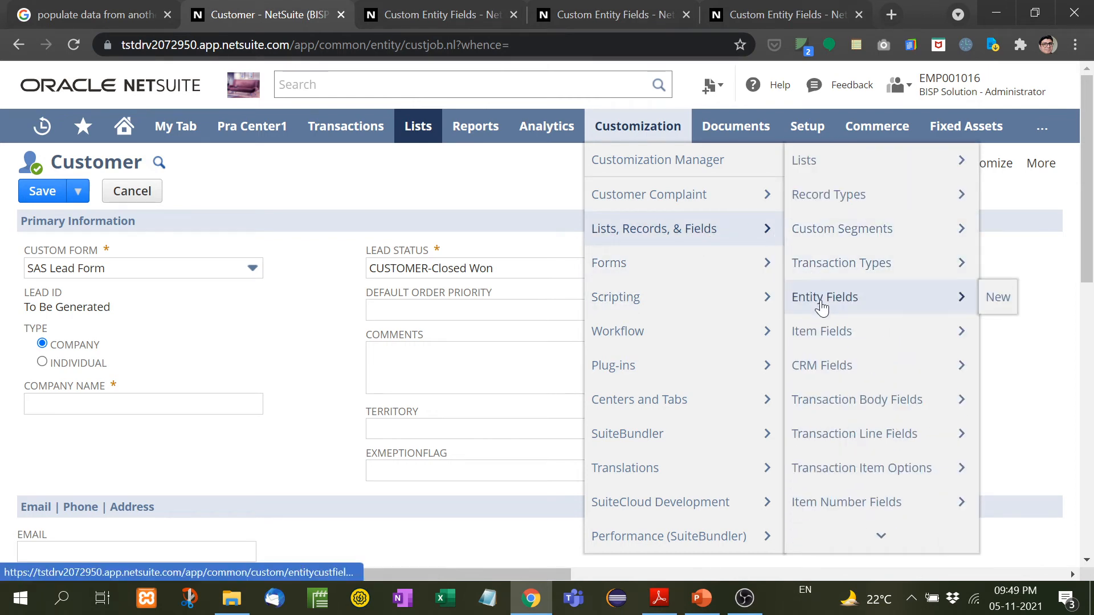
click(996, 297)
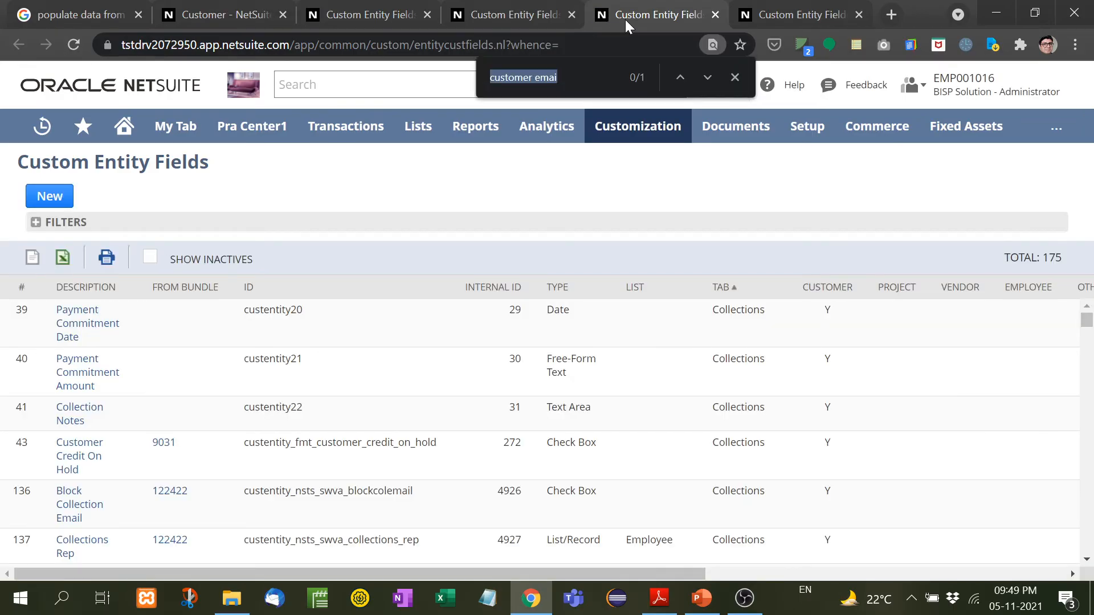
- Find and open the Customer Website URL field record from the Entity Fields list
text(Cus)
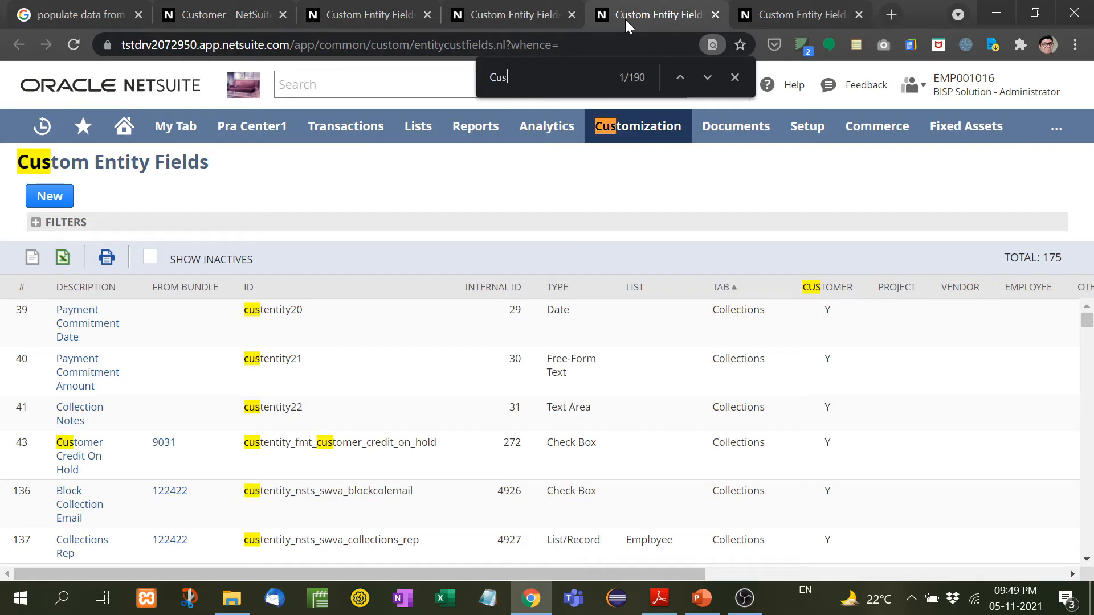
text(Customer Website)
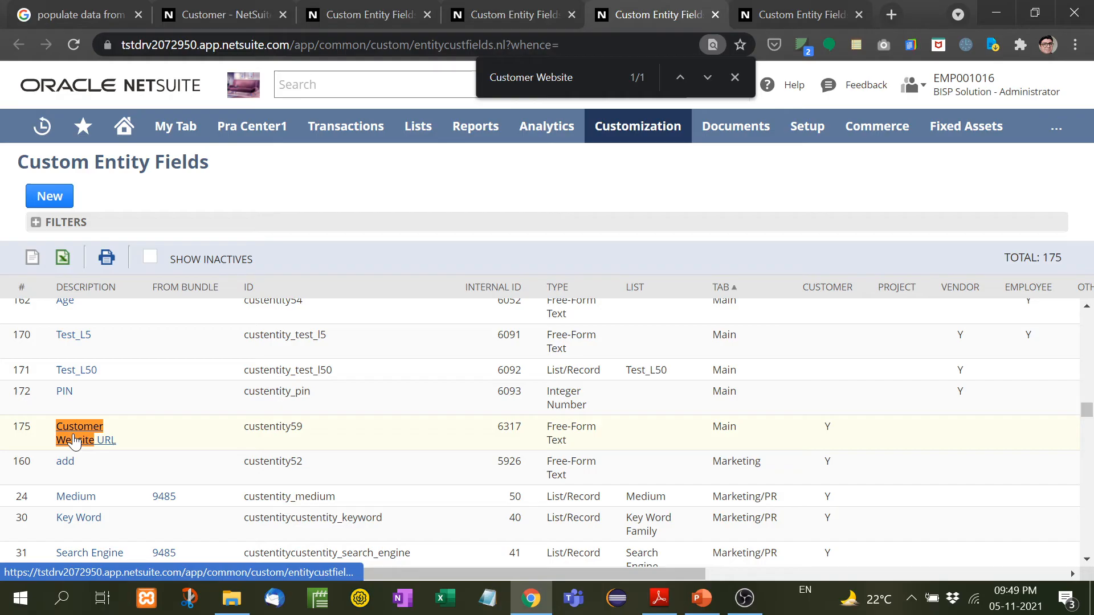
click(79, 433)
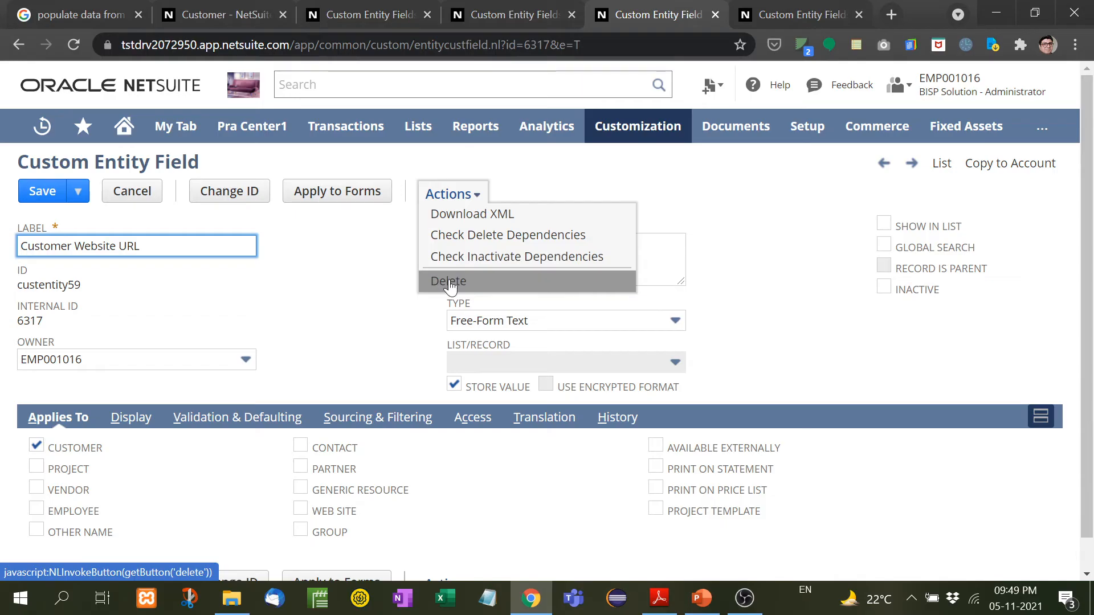
- Delete the field via Actions > Delete, confirm, and return to the Customer form
click(447, 280)
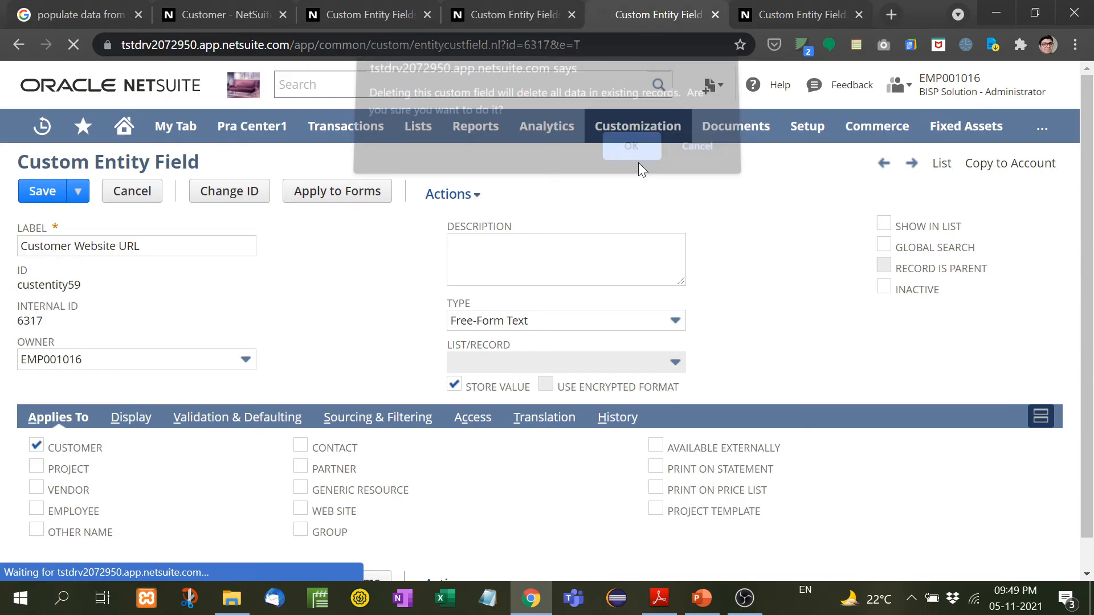
click(630, 147)
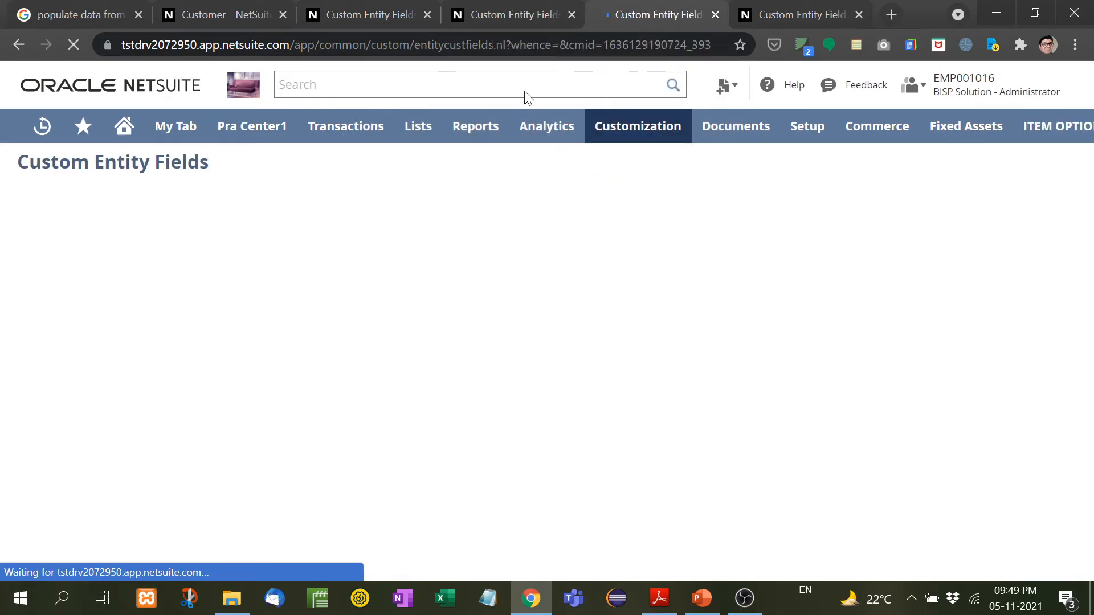
click(223, 13)
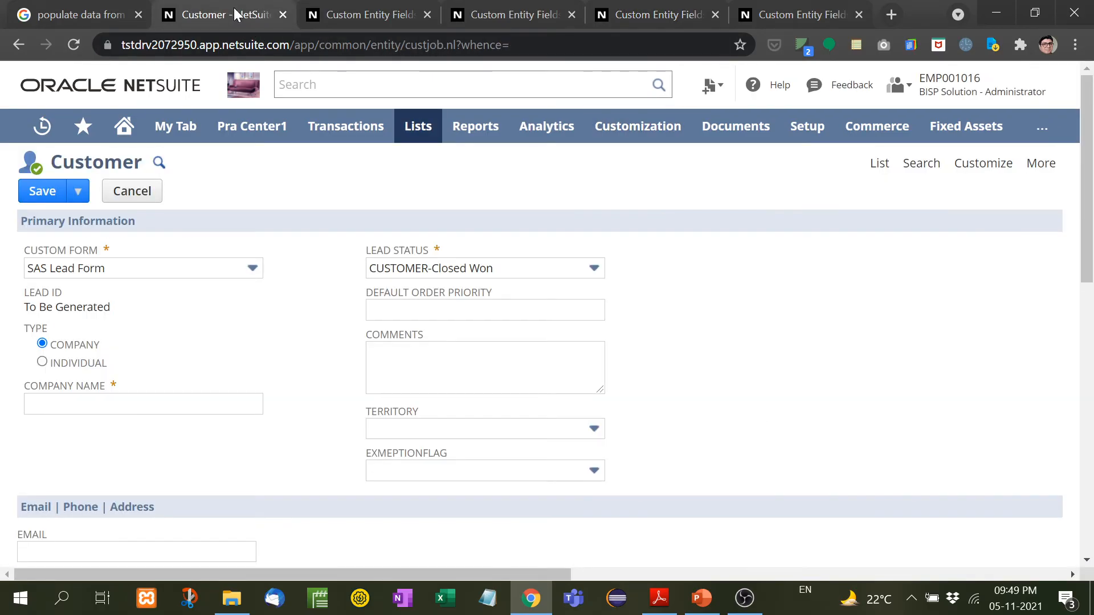
- Reload the Customer form, confirming the 'Reload site?' prompt
scroll(down, 3)
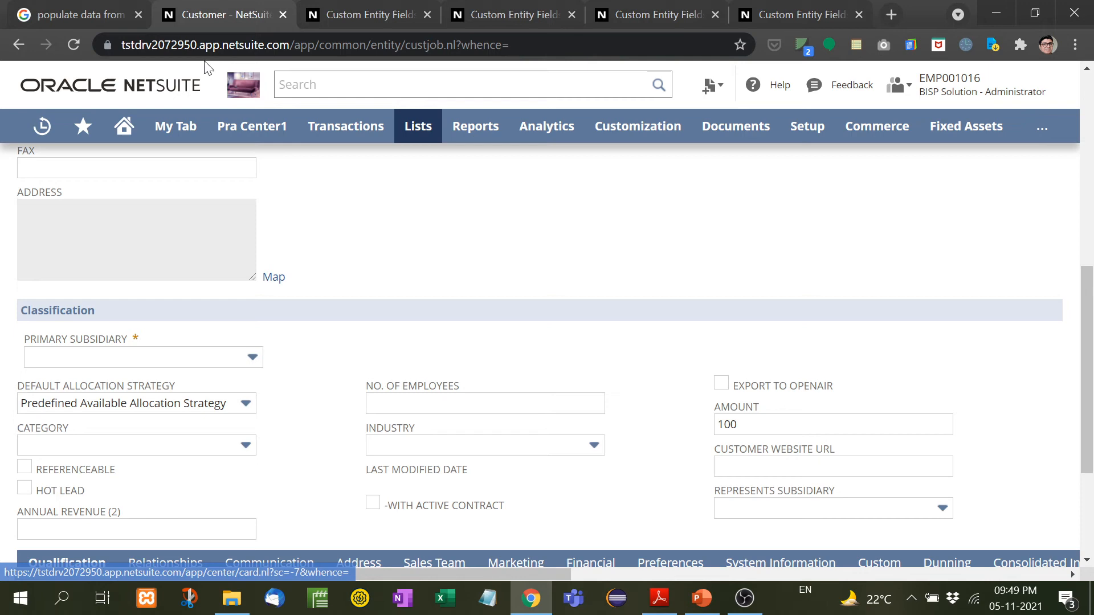
click(73, 44)
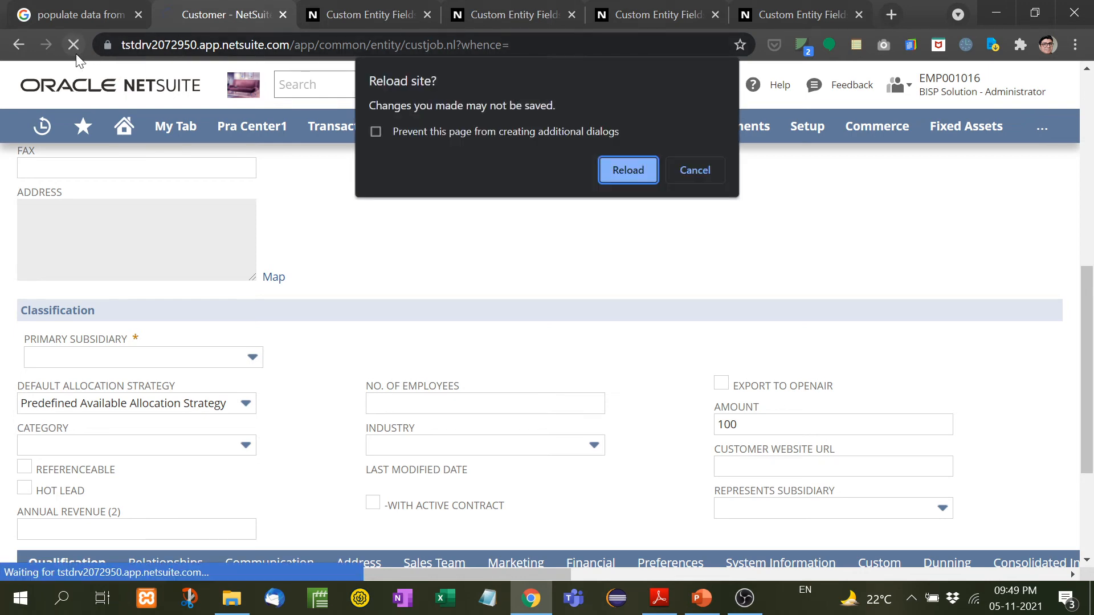
click(626, 170)
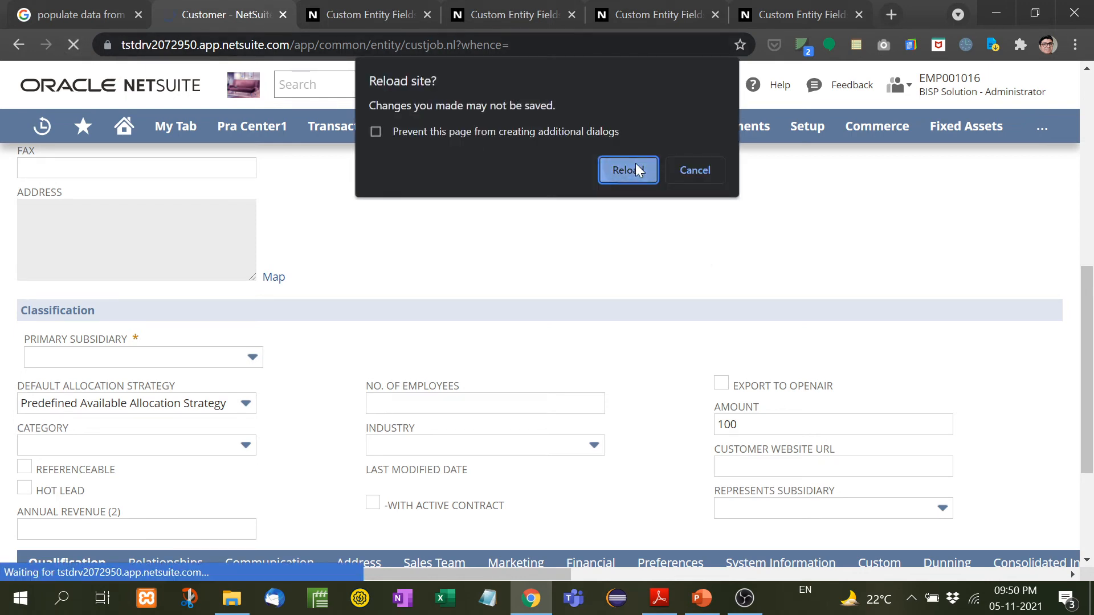
click(627, 169)
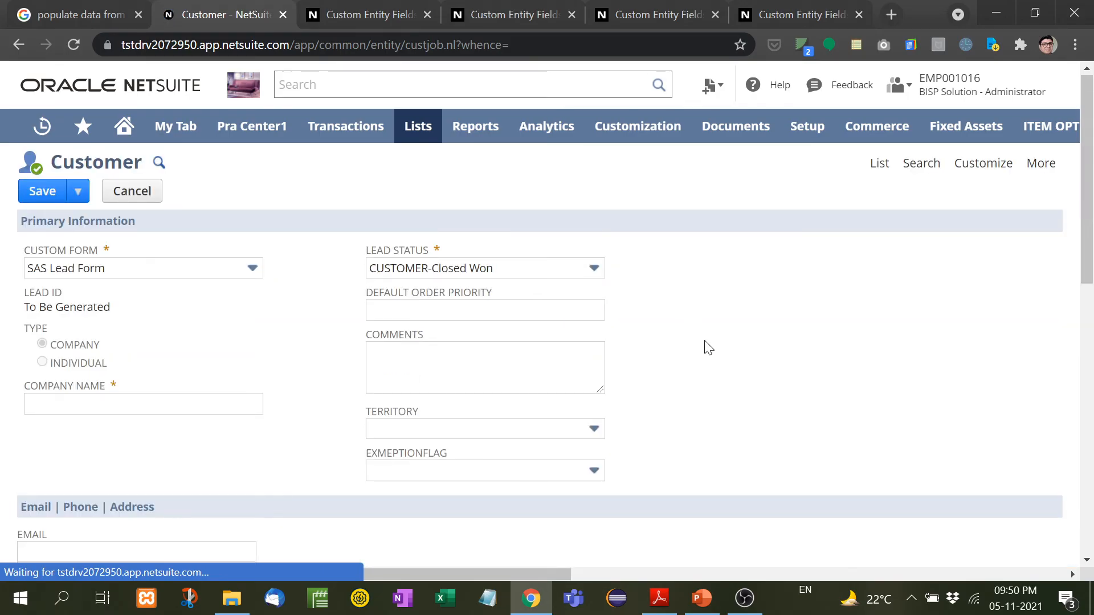
- Scroll the Customer form to verify the field is gone, then return to the PowerPoint slides
scroll(down, 3)
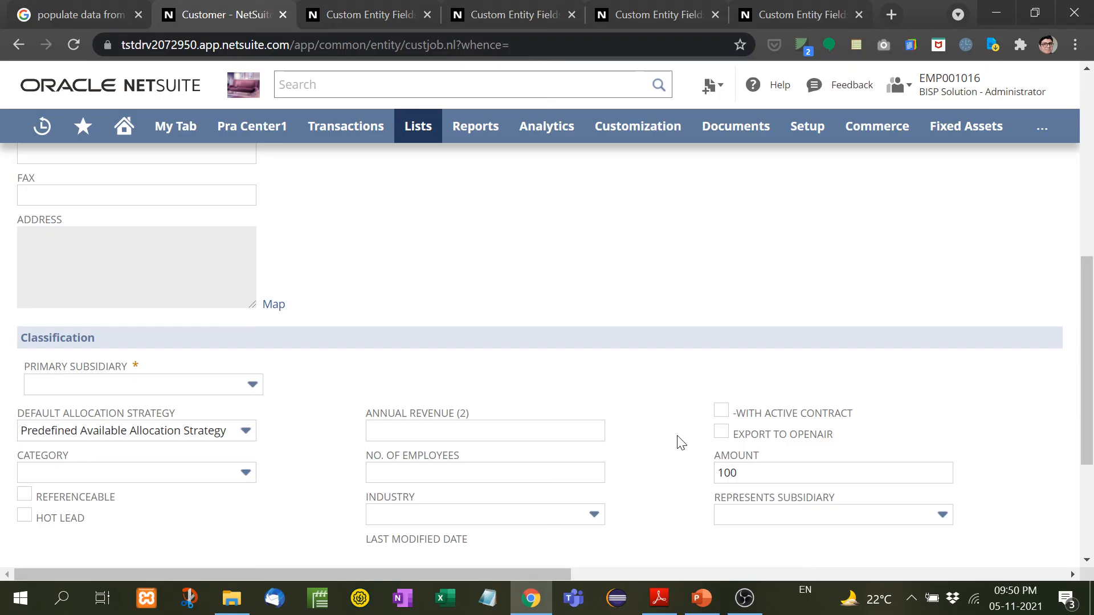
scroll(down, 3)
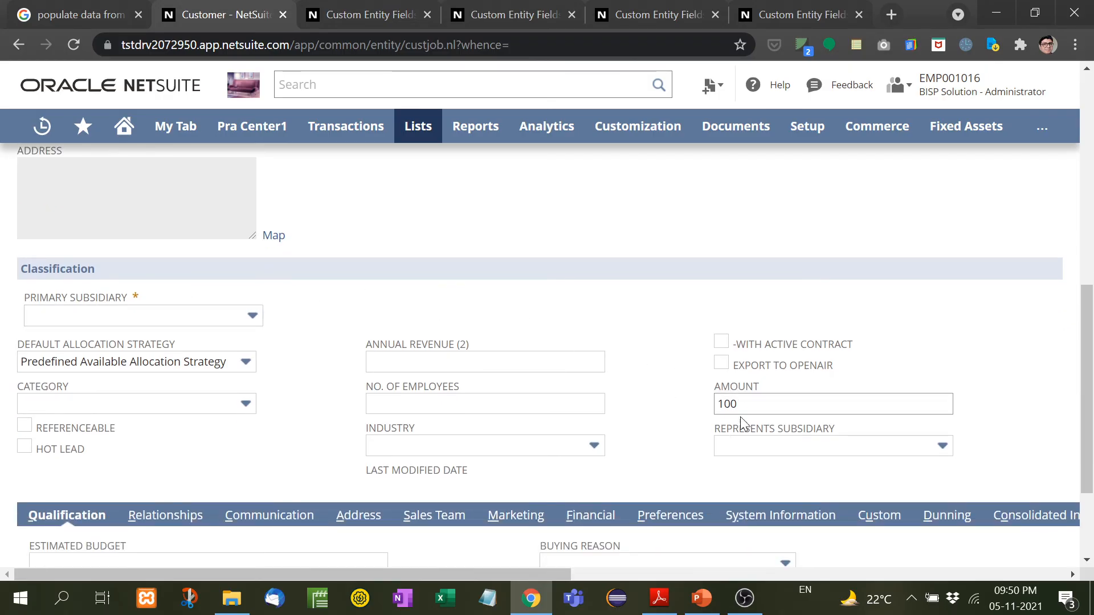
mouse_move(628, 438)
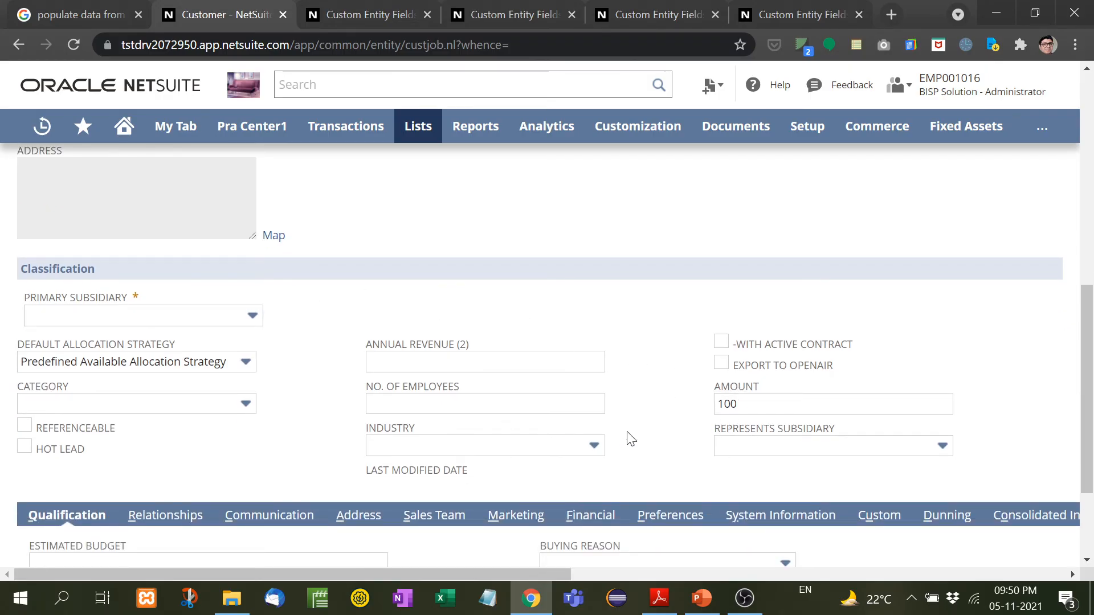
mouse_move(656, 425)
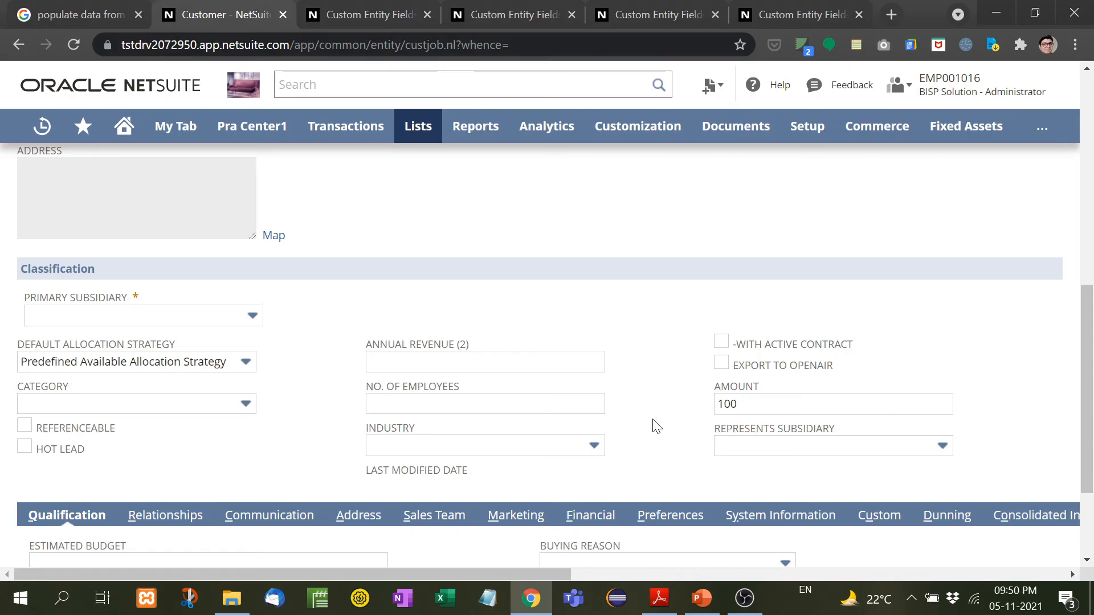
scroll(down, 3)
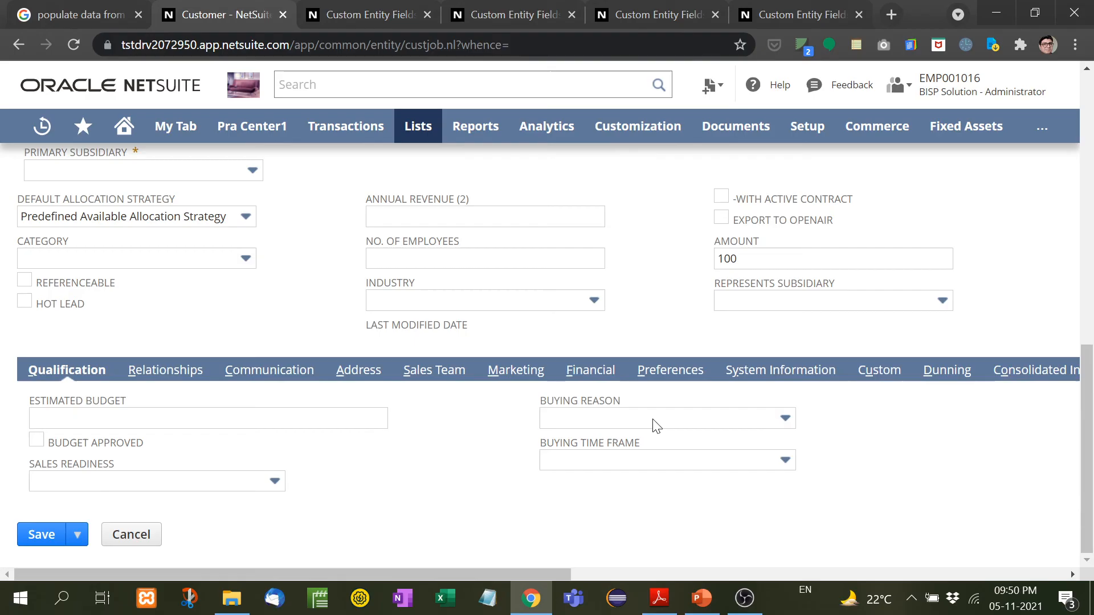
mouse_move(589, 369)
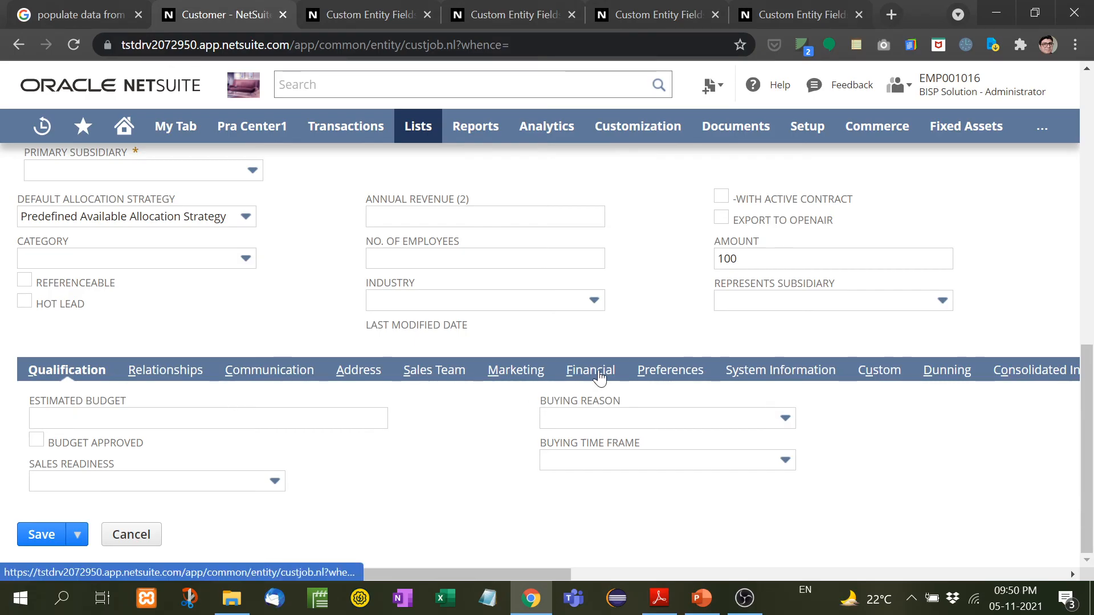
mouse_move(704, 377)
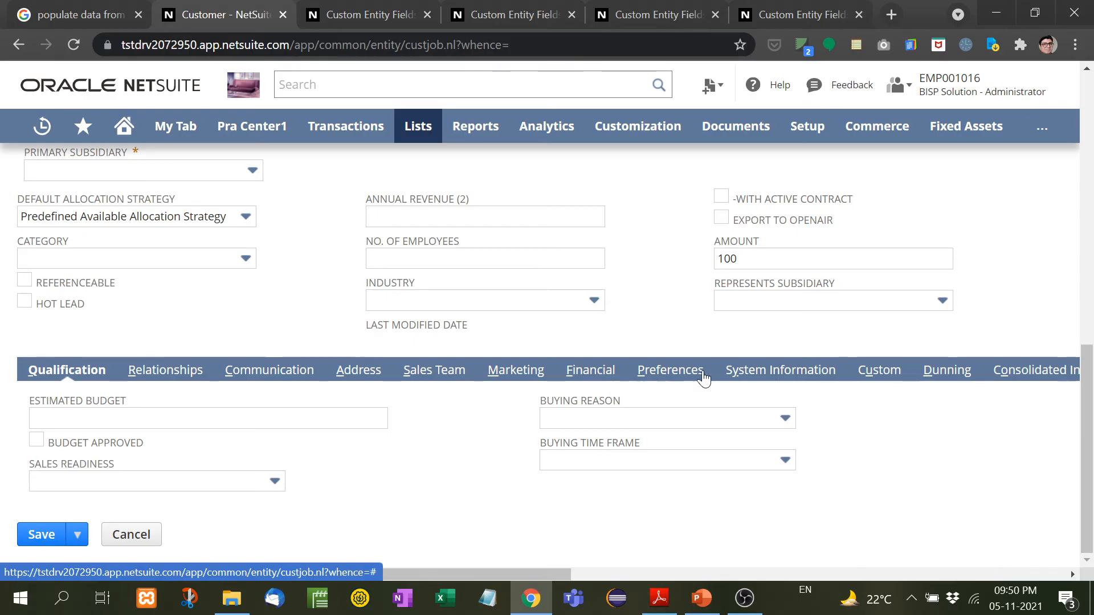
scroll(right, 3)
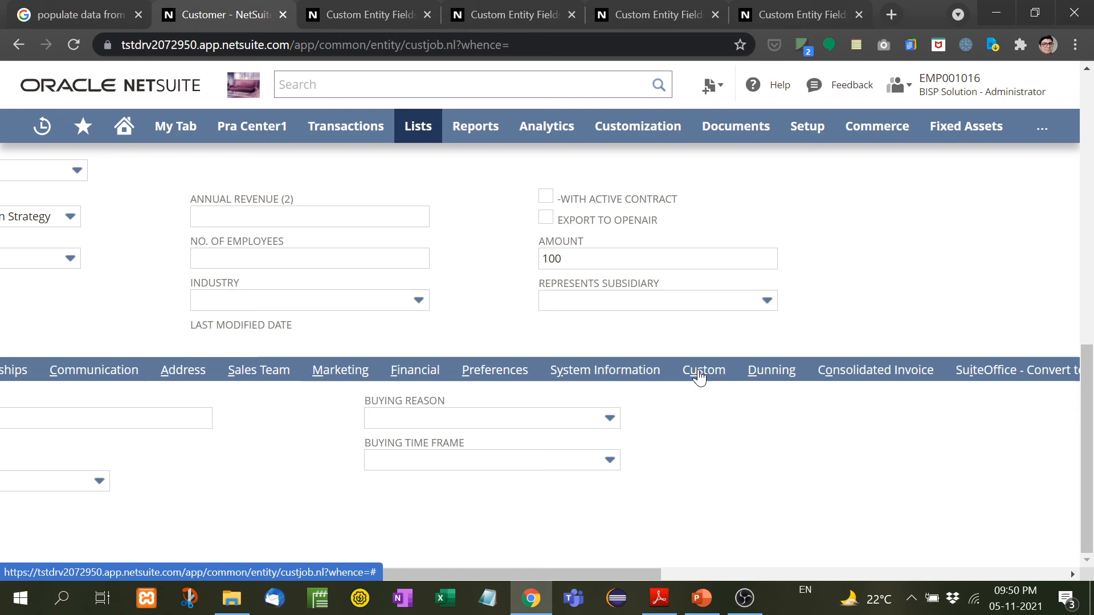
scroll(right, 3)
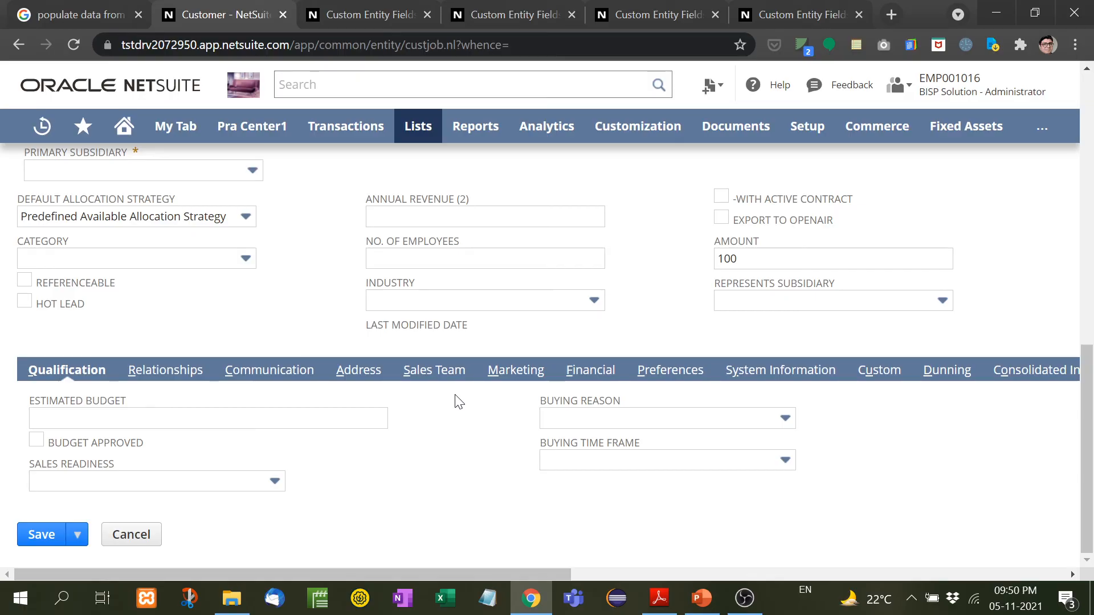
scroll(up, 3)
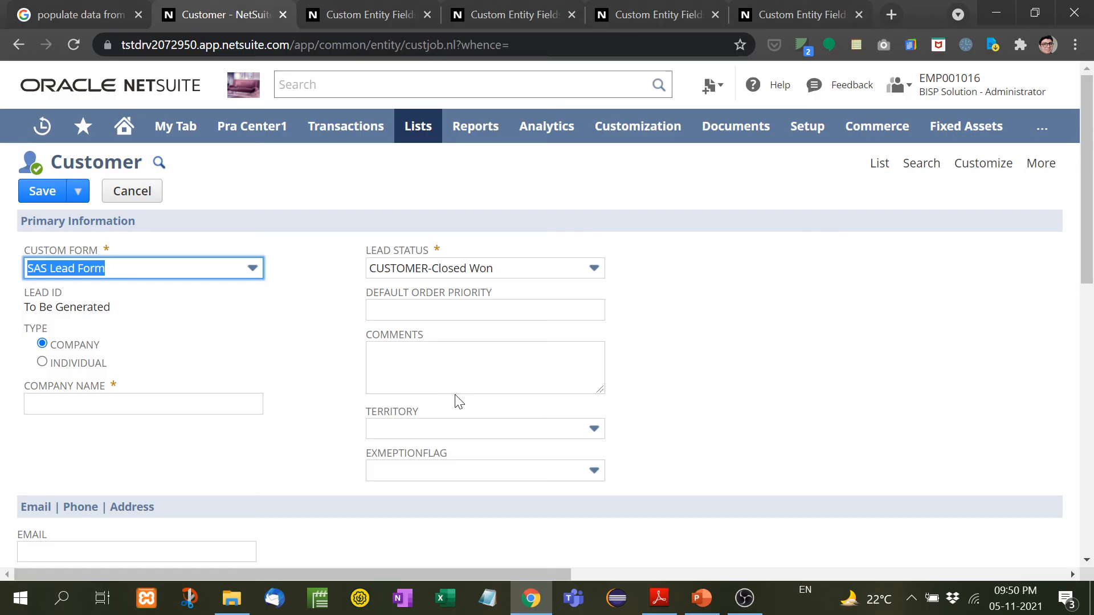
mouse_move(689, 578)
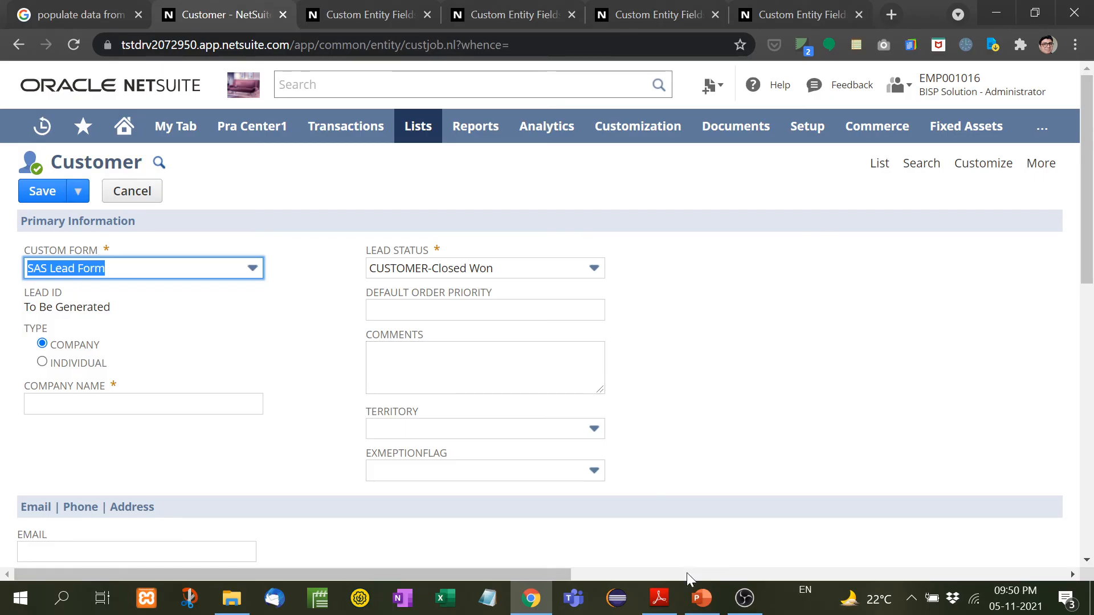
click(700, 598)
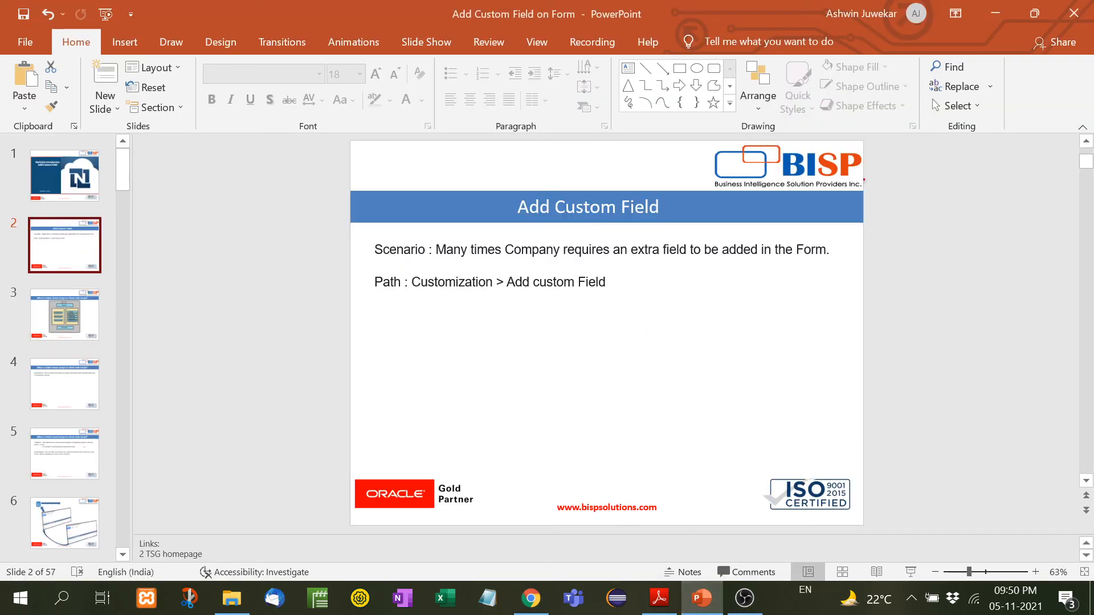